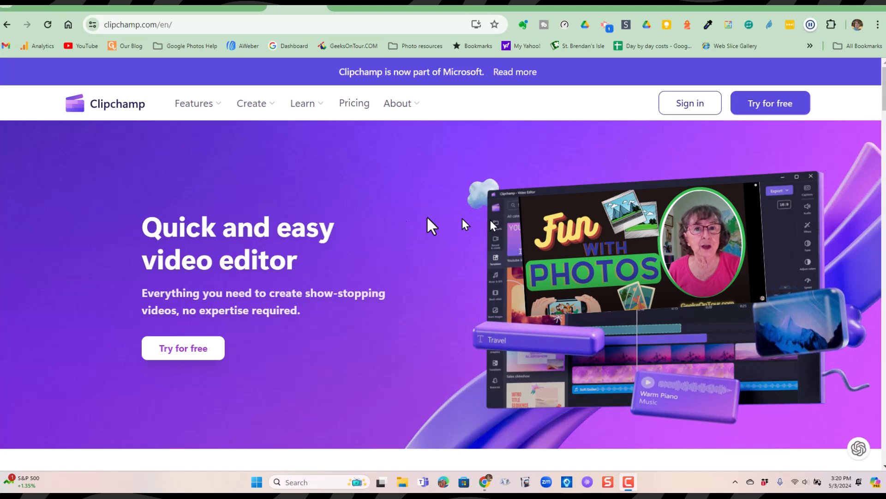
# Launch Microsoft Clipchamp from Windows search and create a new video from scratch
pyautogui.click(195, 102)
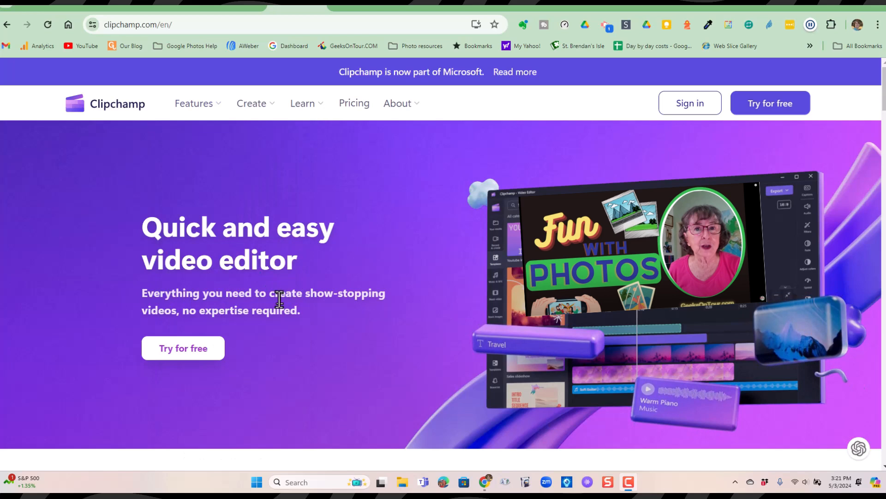
pyautogui.moveTo(376, 197)
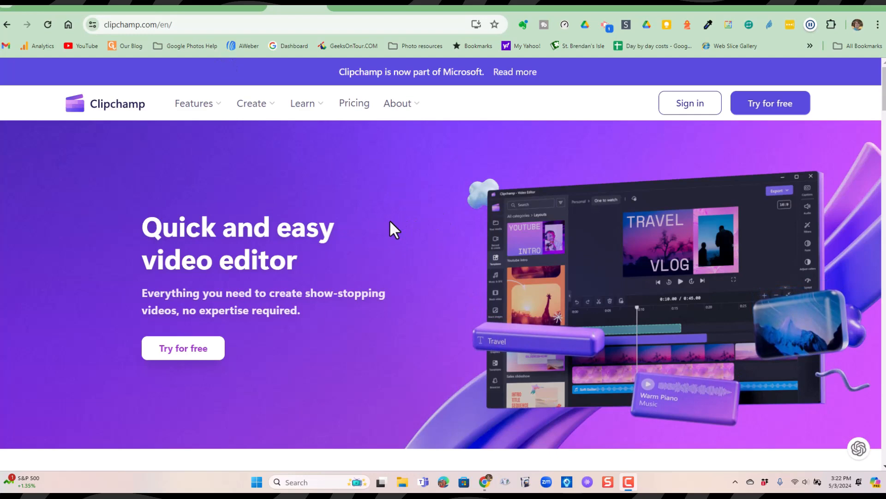
pyautogui.moveTo(377, 344)
pyautogui.write('c')
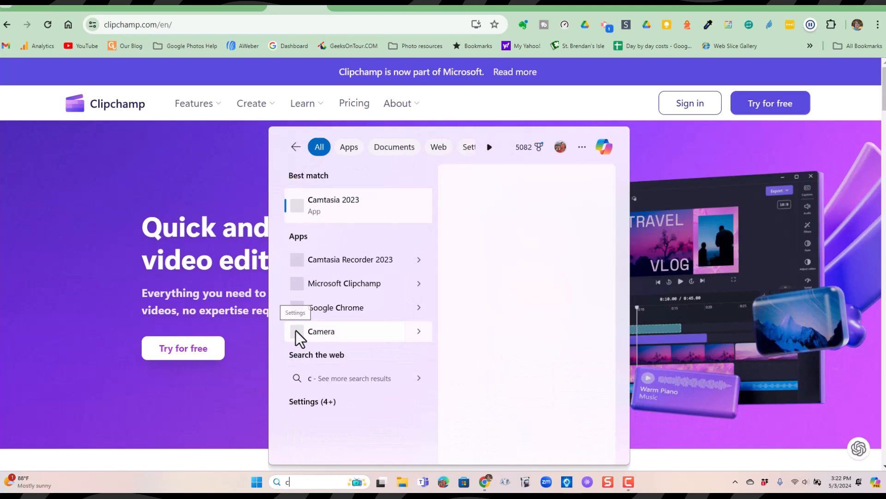
pyautogui.write('lip')
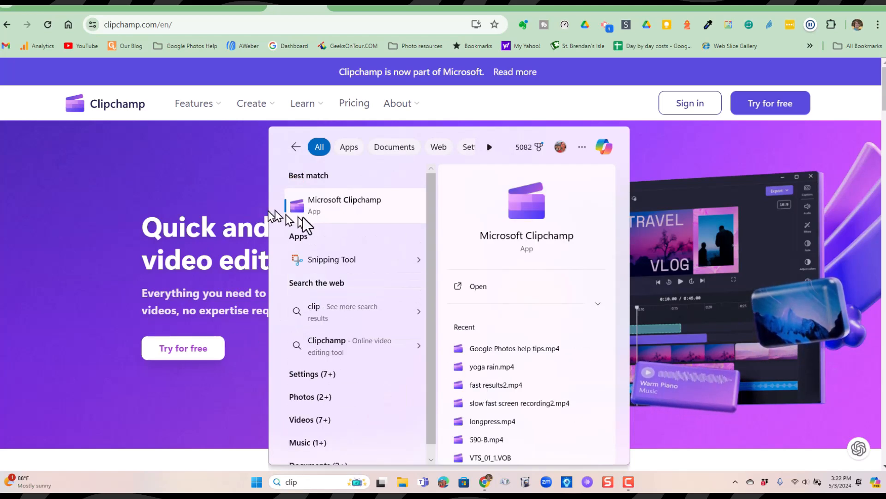
pyautogui.click(345, 199)
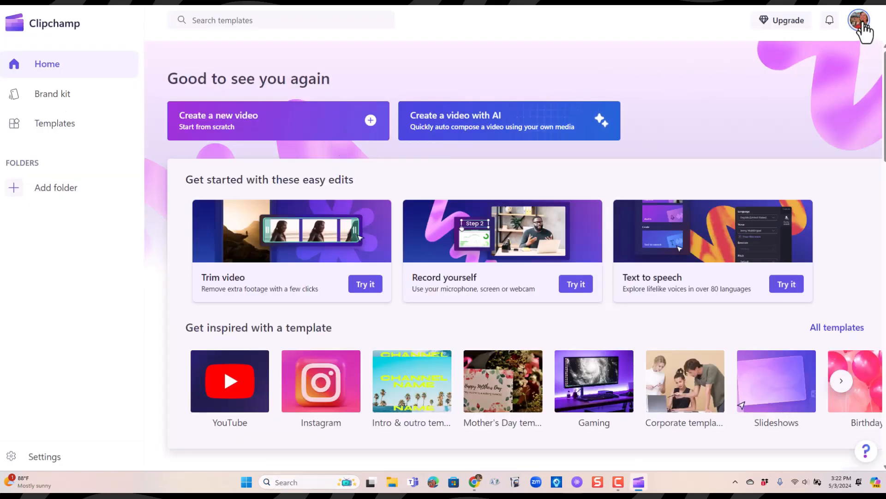
pyautogui.click(860, 20)
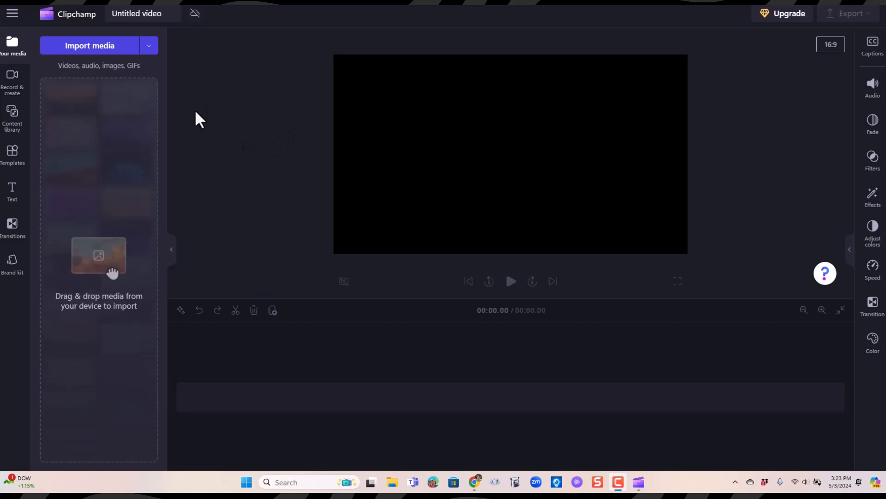
pyautogui.moveTo(160, 50)
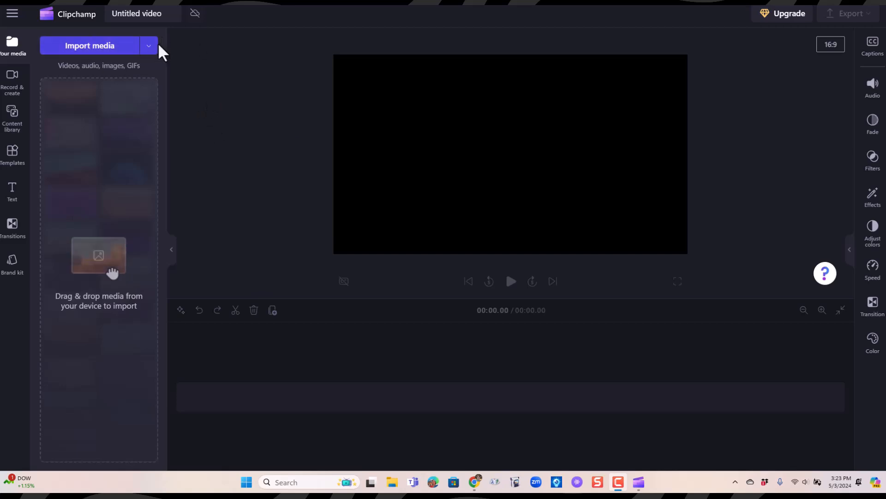
# Import DSCN2102.AVI from the Downloads folder via Browse files
pyautogui.click(149, 46)
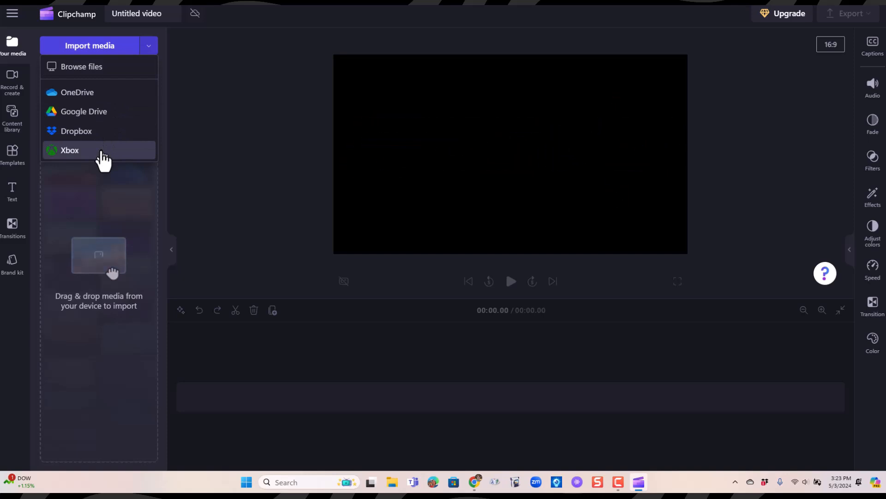
pyautogui.moveTo(81, 67)
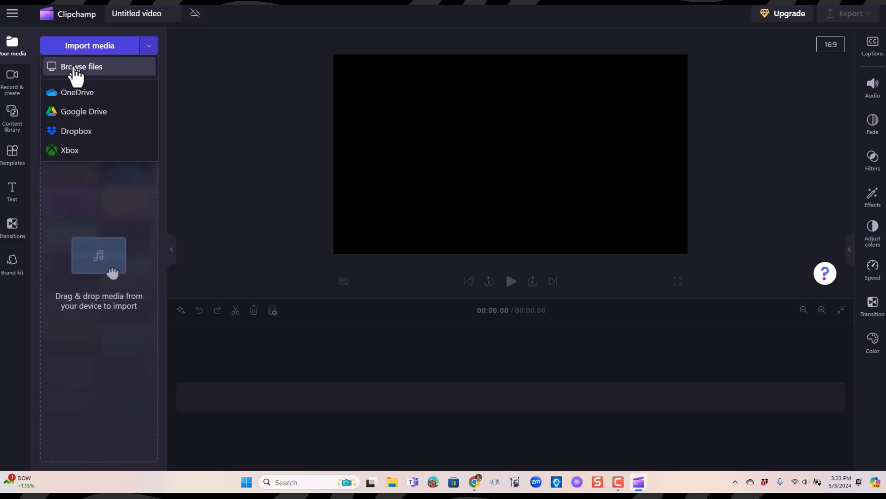
pyautogui.click(83, 66)
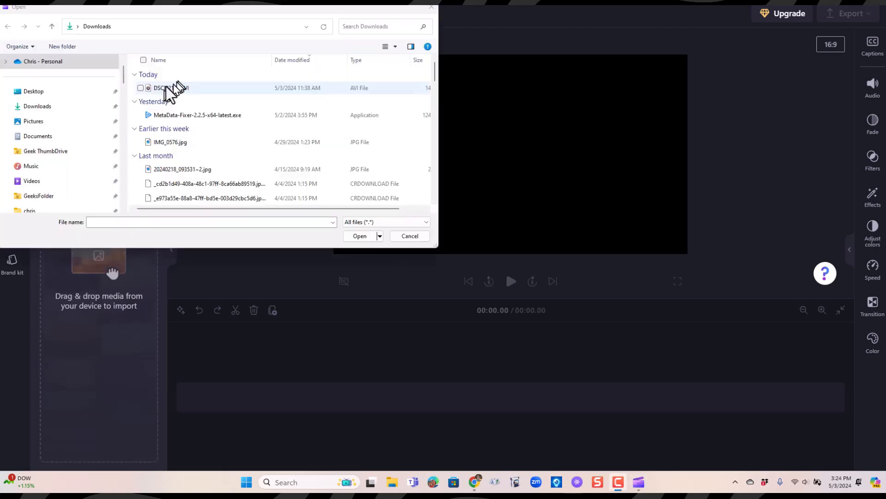
pyautogui.click(359, 236)
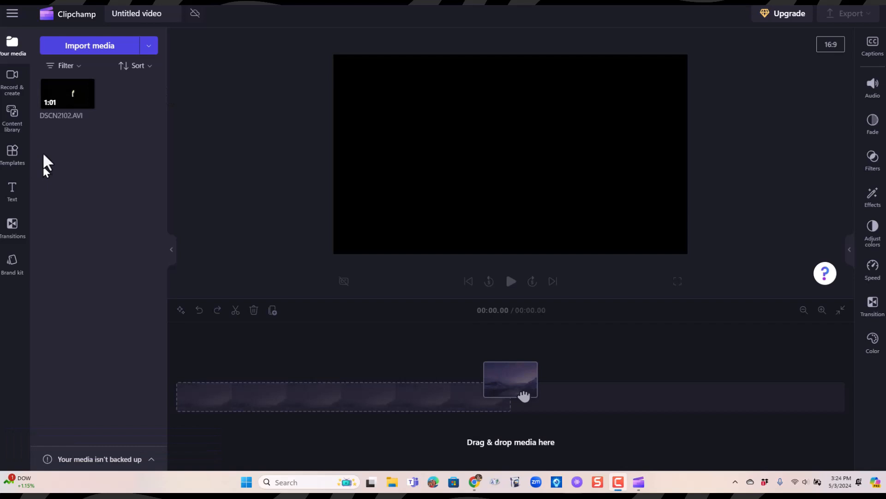
pyautogui.moveTo(71, 133)
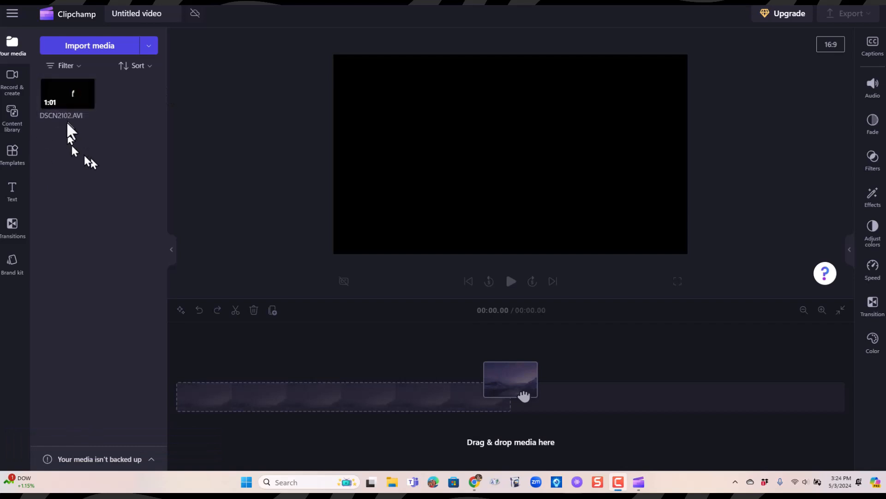
pyautogui.moveTo(101, 152)
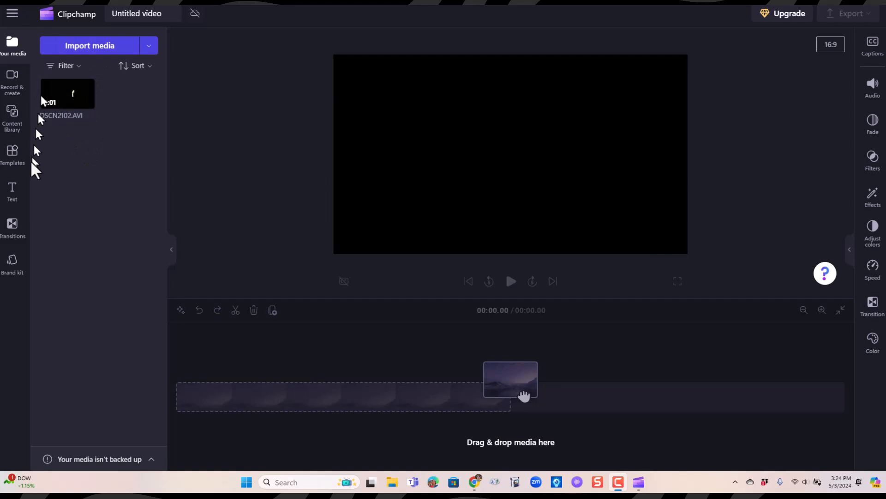
pyautogui.moveTo(61, 406)
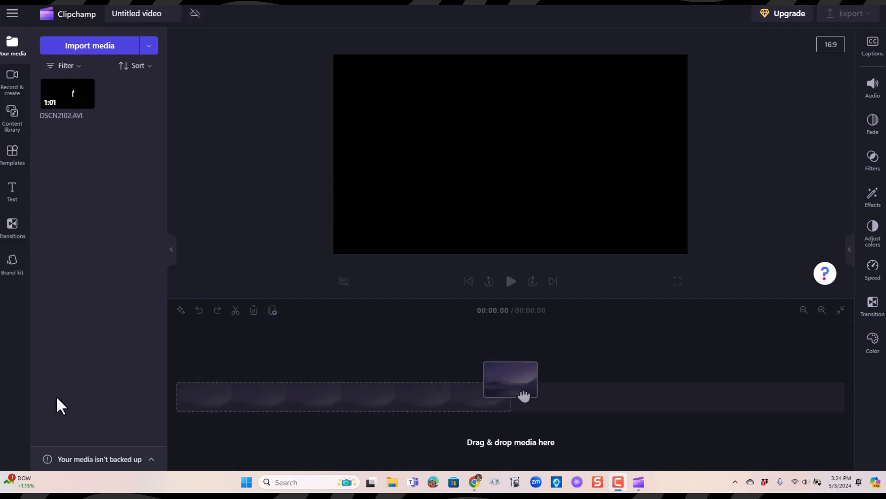
pyautogui.moveTo(102, 123)
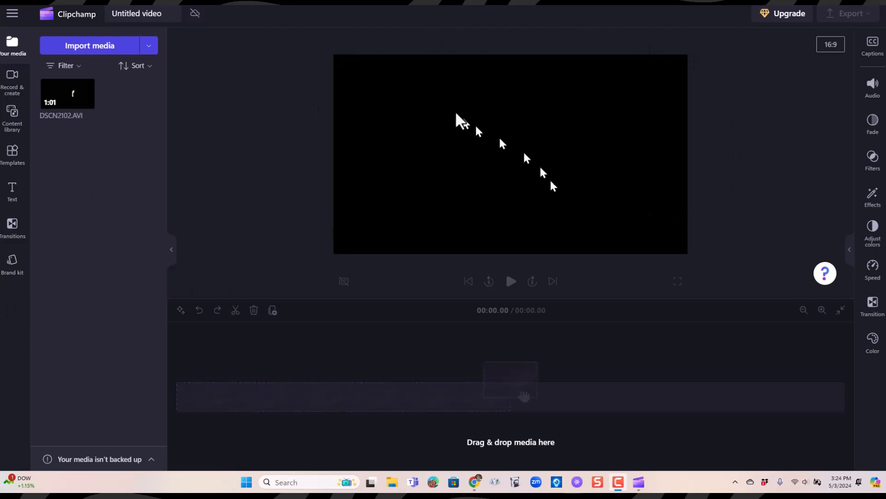
# Handle the imported DSCN2102.AVI thumbnail in the media library
pyautogui.moveTo(66, 93); pyautogui.dragTo(510, 379)
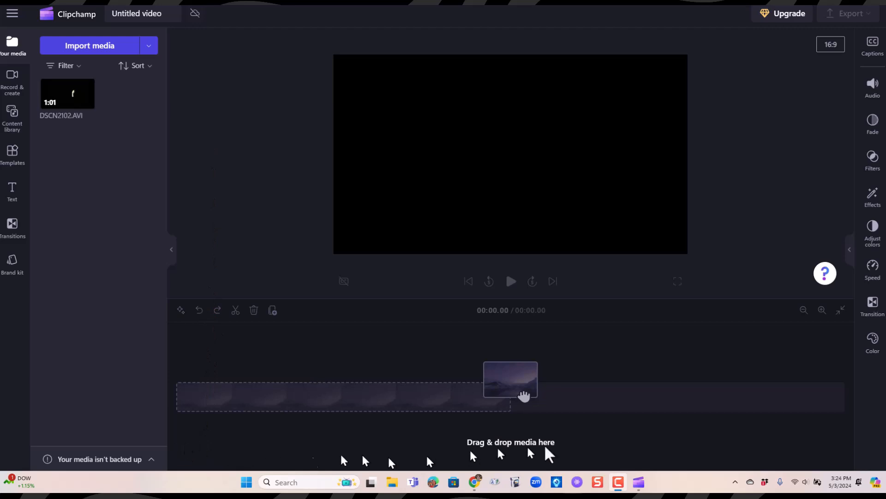
pyautogui.click(67, 99)
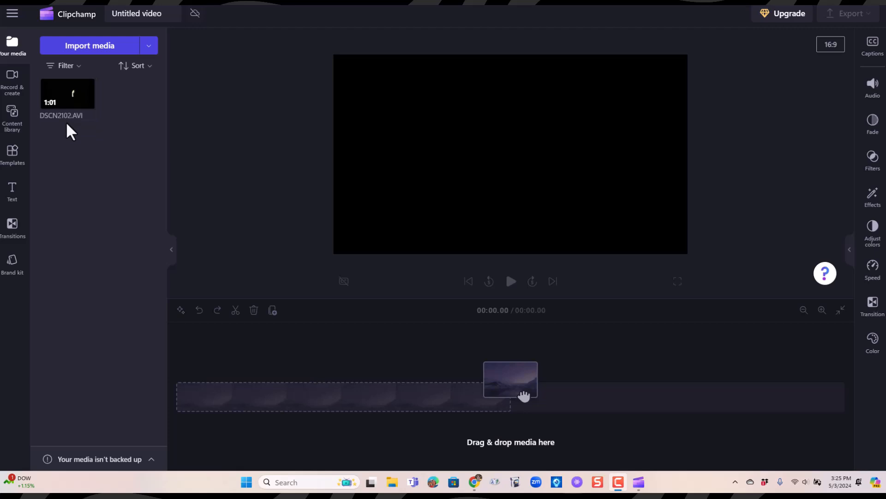
pyautogui.click(66, 94)
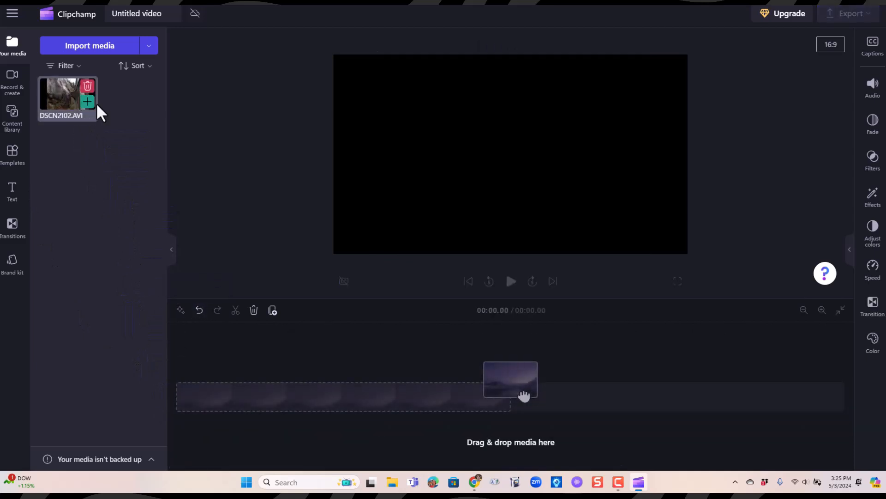
pyautogui.moveTo(86, 102)
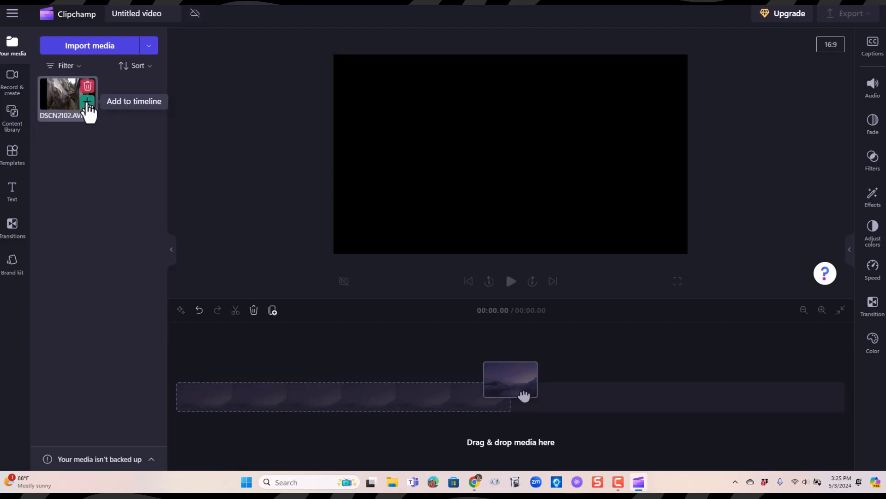
# Add DSCN2102.AVI to the timeline and play the preview to about 36 seconds
pyautogui.click(88, 101)
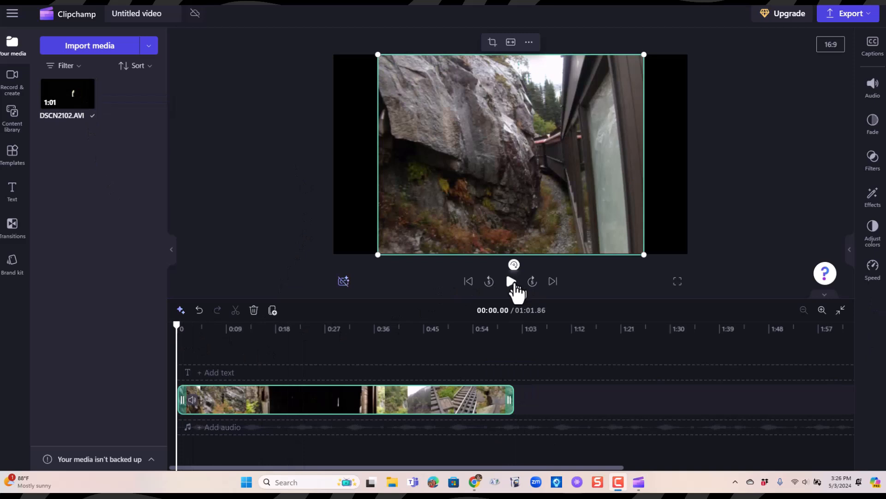
pyautogui.click(509, 280)
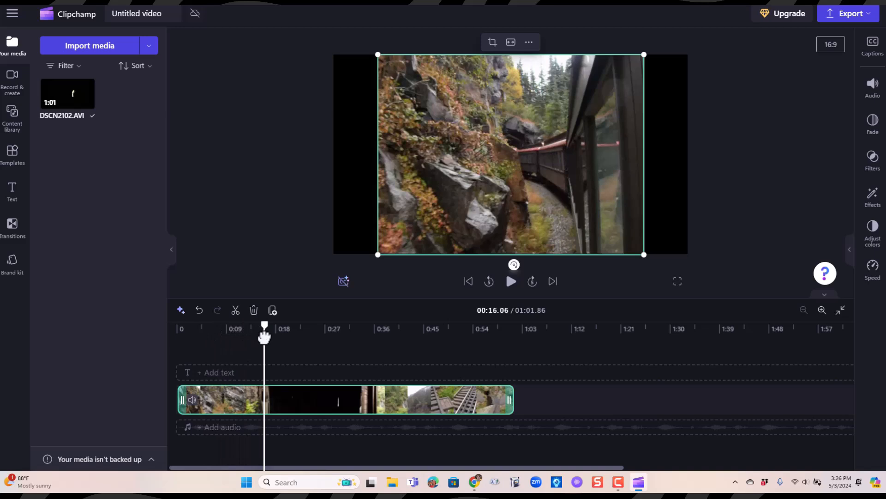
pyautogui.click(510, 281)
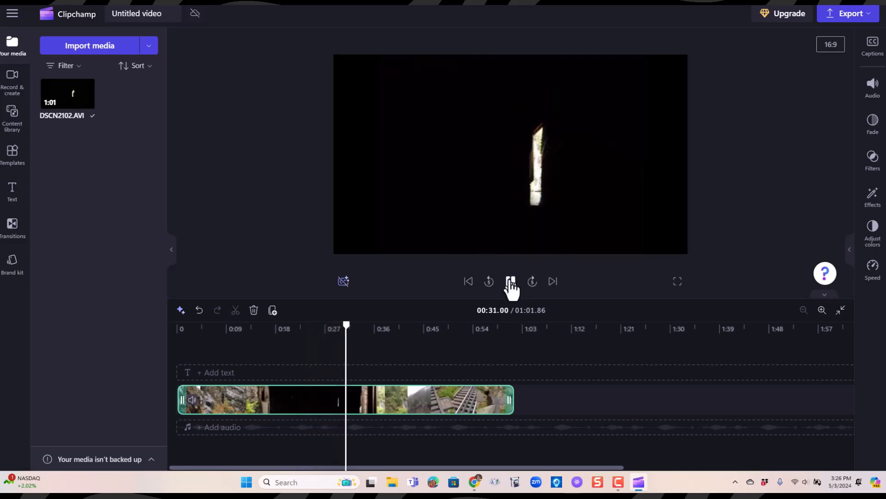
pyautogui.click(510, 280)
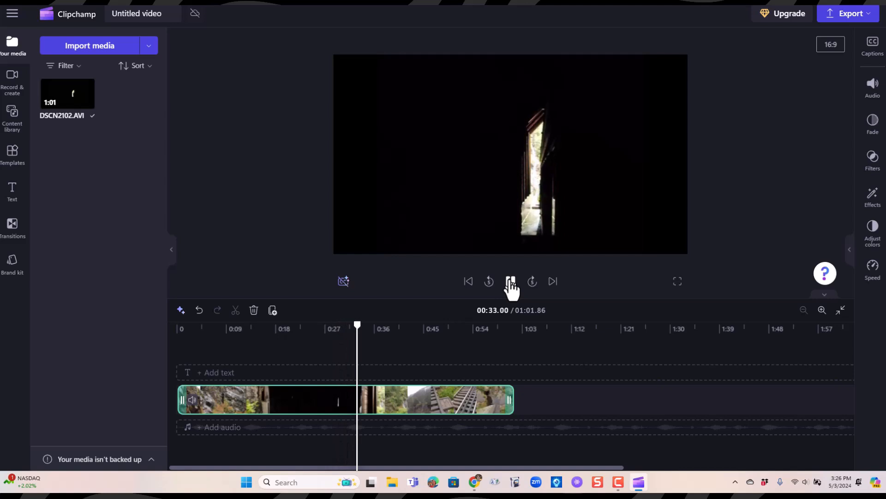
pyautogui.click(510, 281)
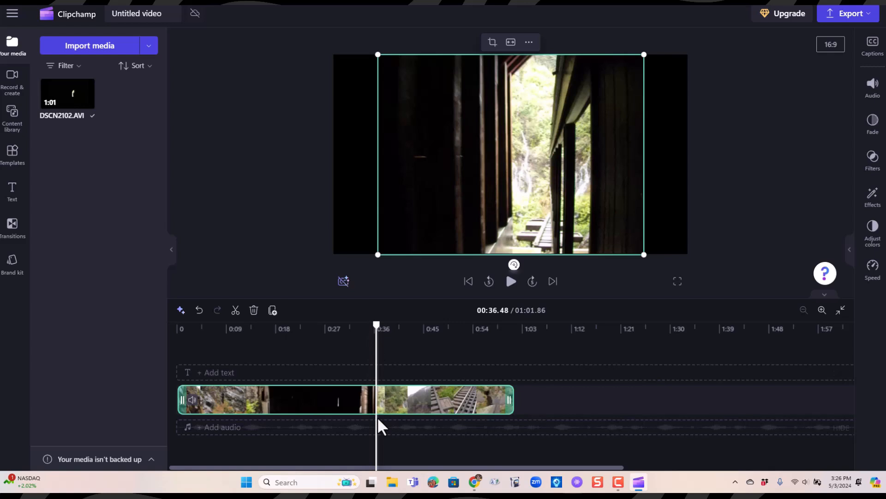
pyautogui.moveTo(383, 327)
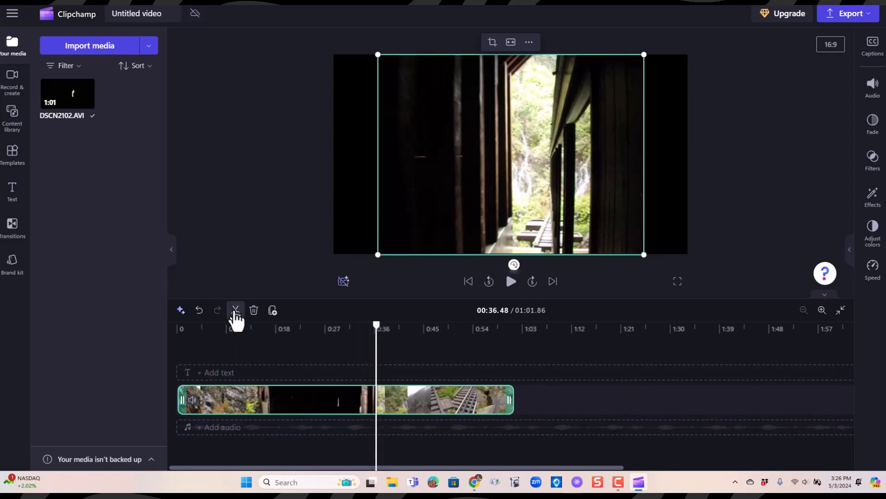
# Split the clip at about 36 and 19 seconds and delete the middle section
pyautogui.click(236, 310)
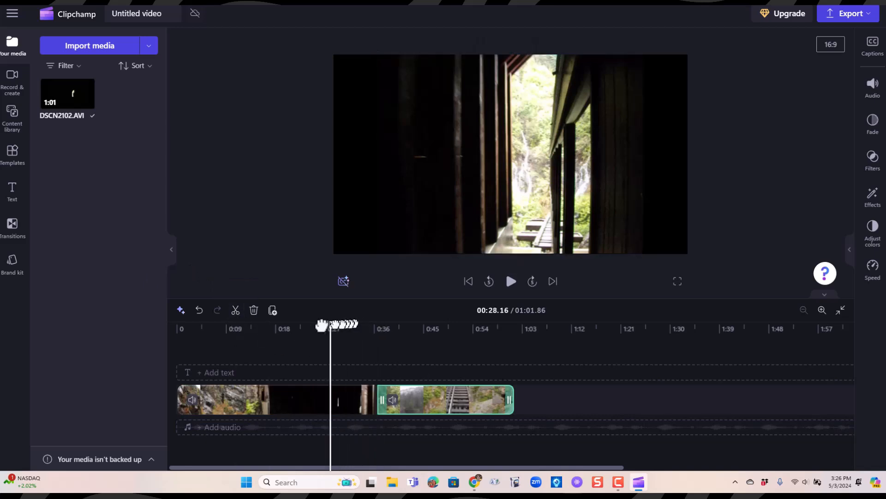
pyautogui.moveTo(336, 325); pyautogui.dragTo(283, 325)
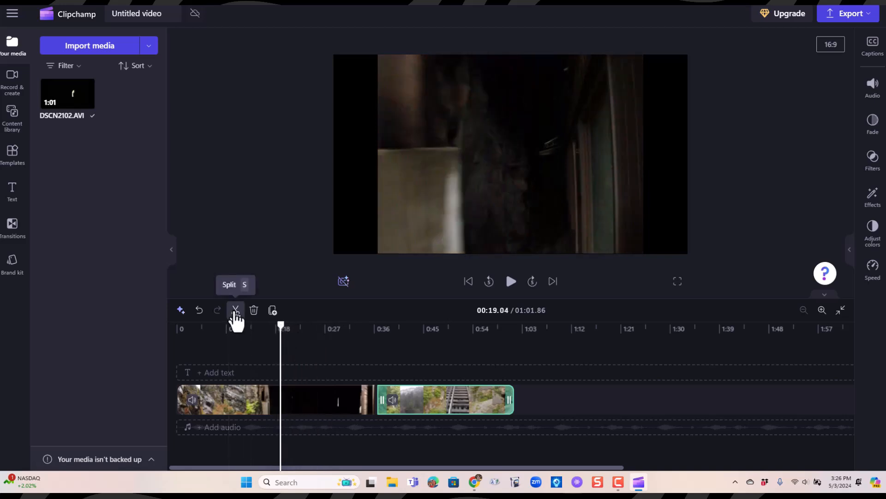
pyautogui.click(235, 310)
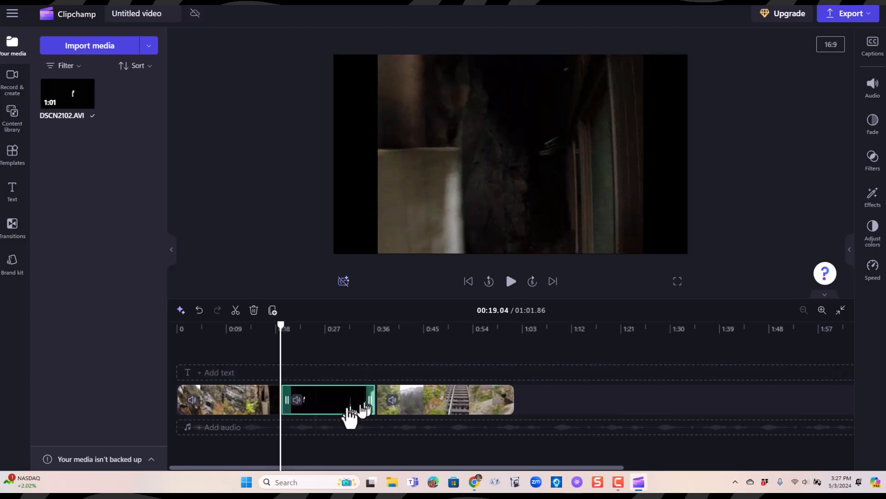
pyautogui.click(445, 400)
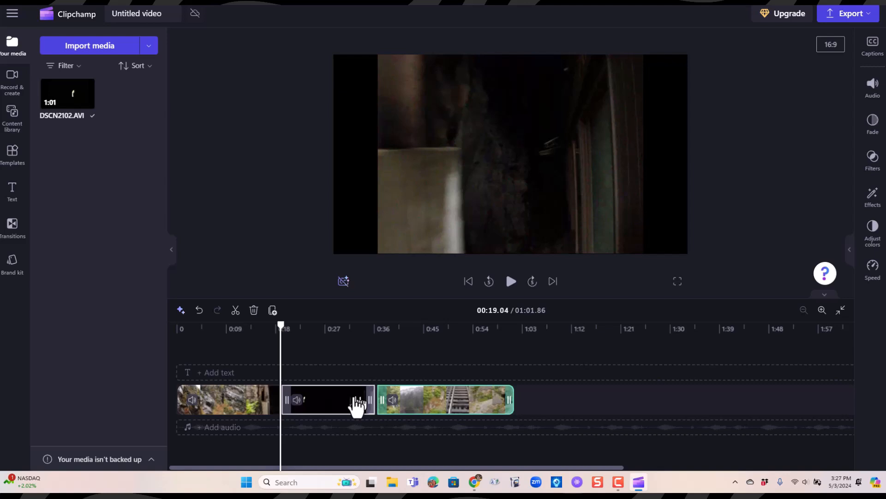
pyautogui.click(327, 400)
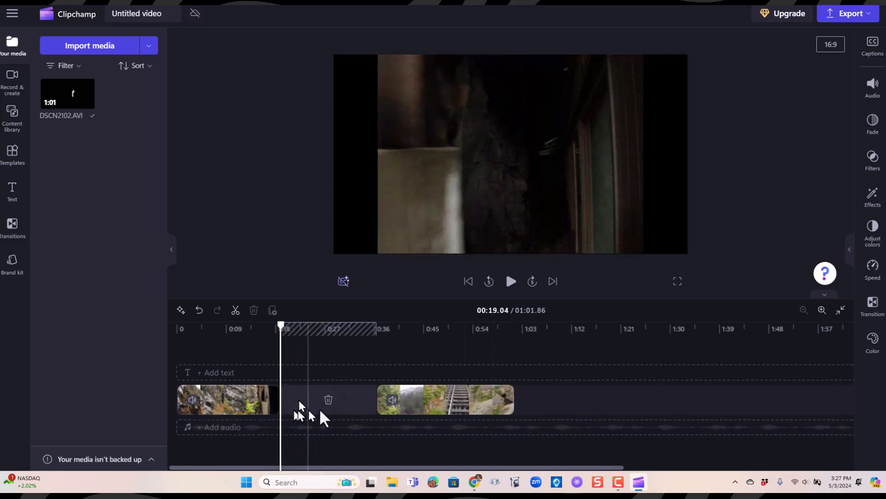
pyautogui.moveTo(329, 402)
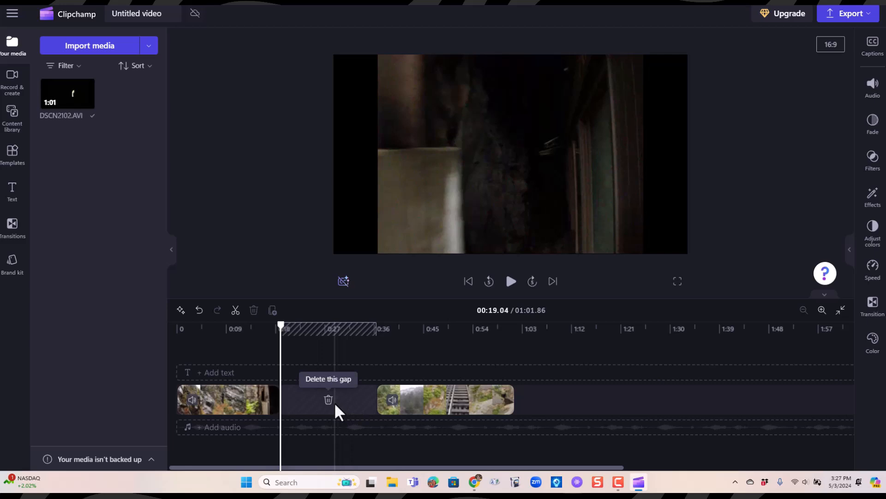
pyautogui.moveTo(328, 400)
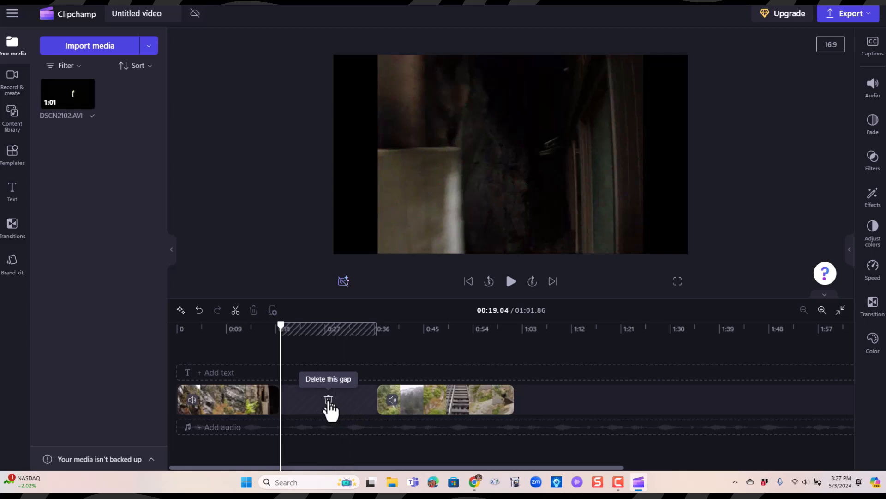
# Delete the gap so the two train clips join, then review the roughly 44-second cut
pyautogui.click(329, 400)
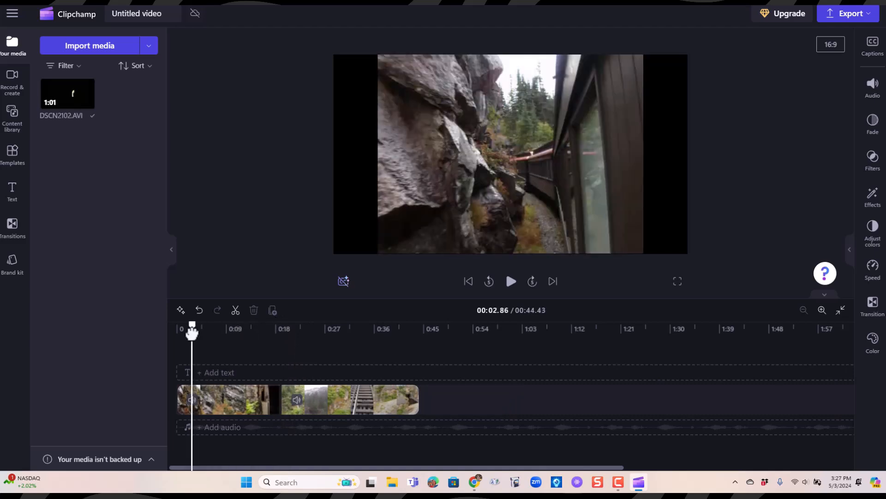
pyautogui.moveTo(192, 329); pyautogui.dragTo(235, 328)
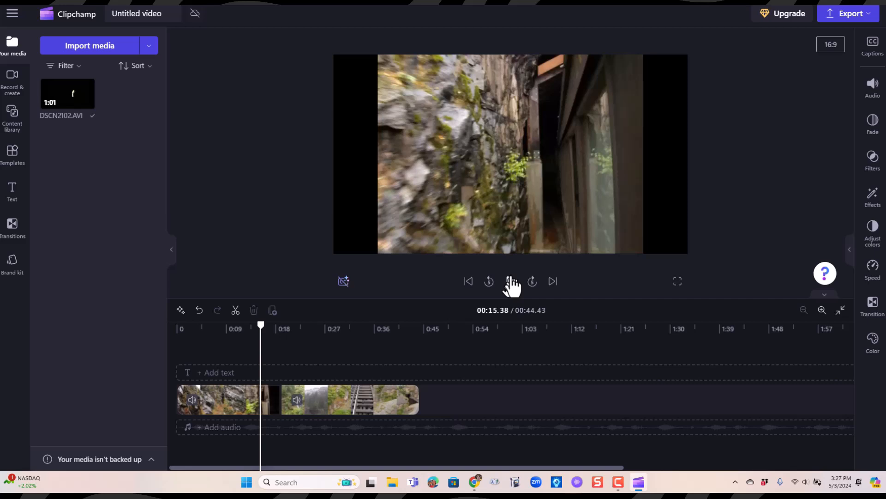
pyautogui.click(509, 280)
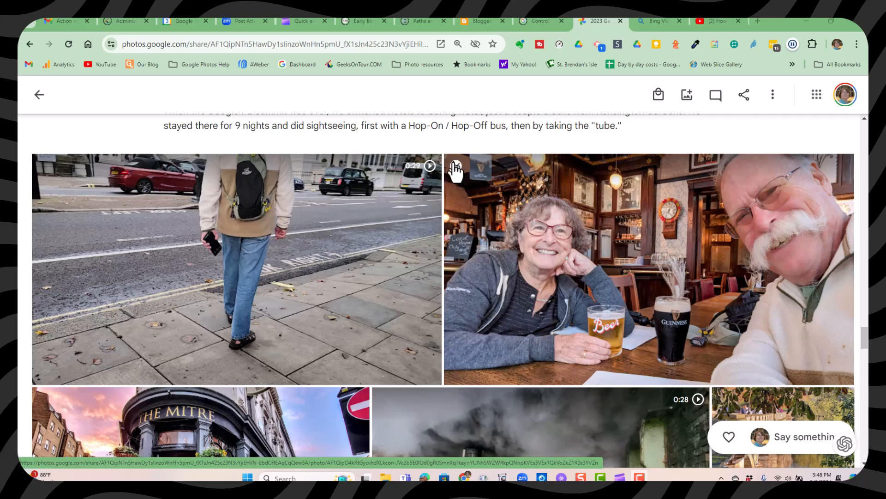
# Select seven London items in the shared album and download them as Photos-001.zip
pyautogui.click(455, 166)
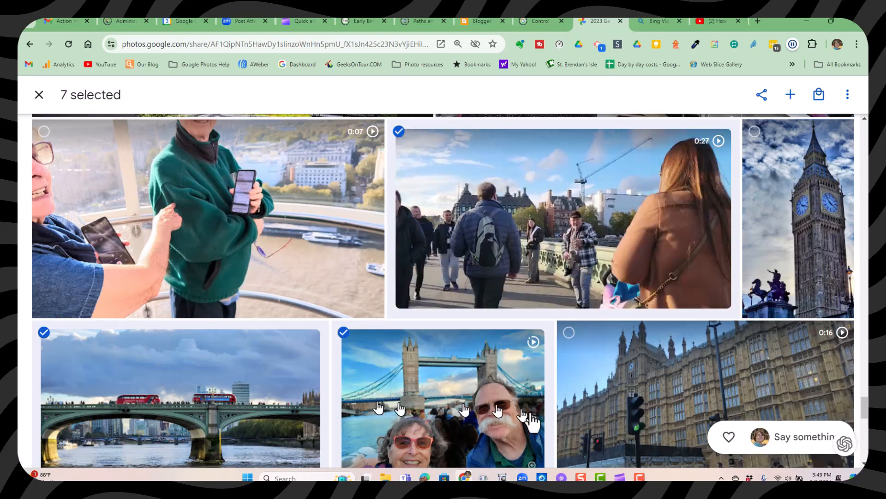
pyautogui.moveTo(644, 117)
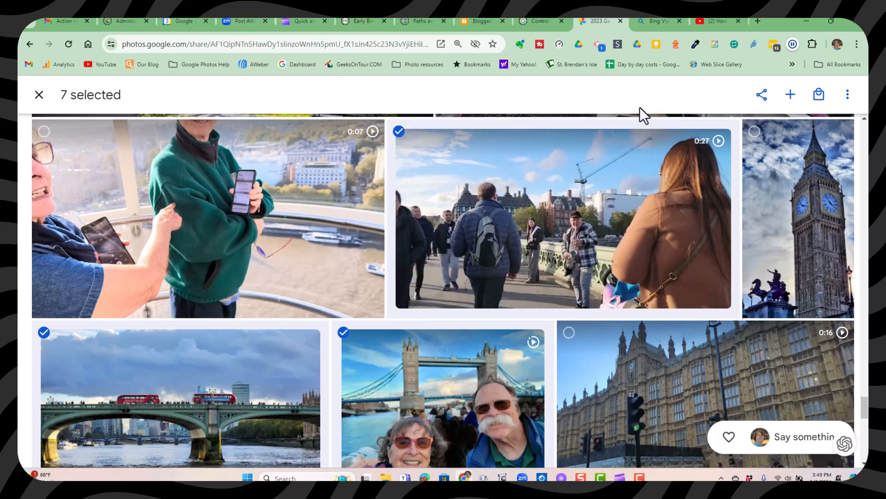
pyautogui.moveTo(848, 94)
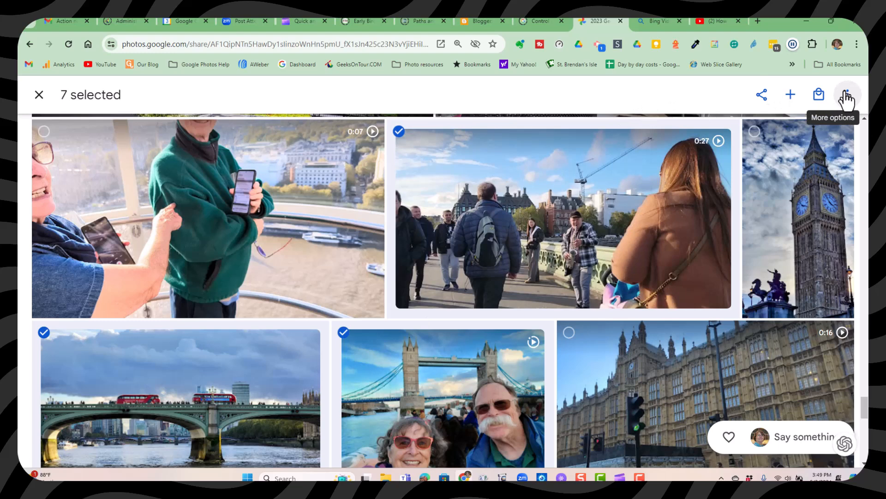
pyautogui.click(847, 94)
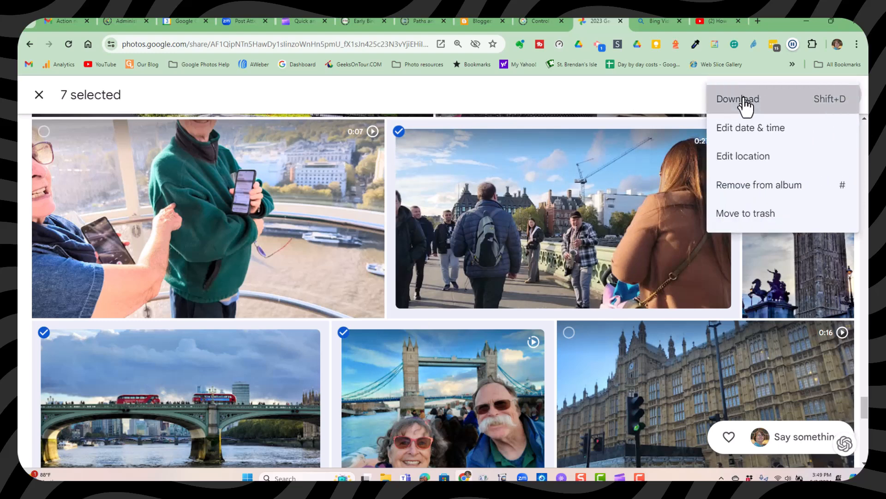
pyautogui.click(737, 99)
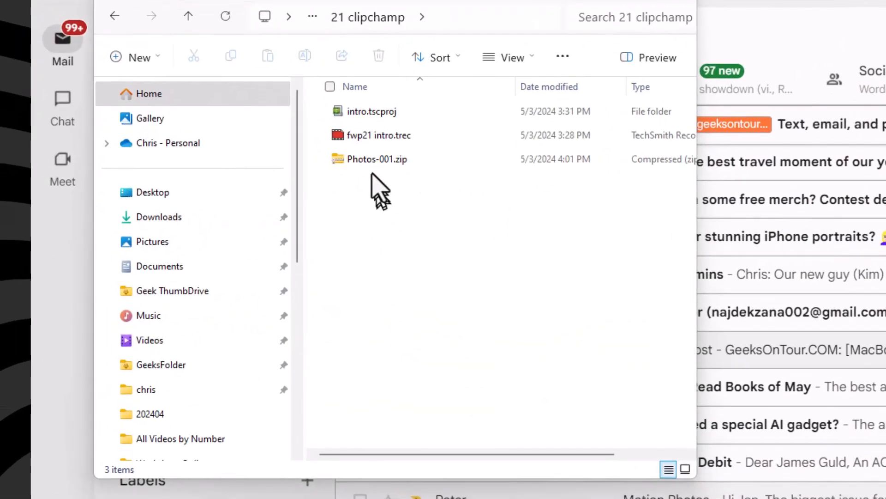
# Extract Photos-001.zip into a destination folder named london
pyautogui.click(377, 159)
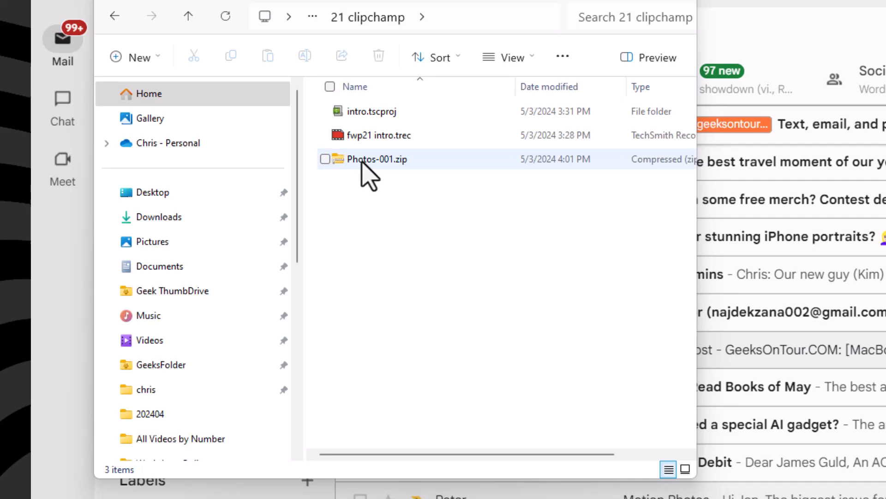
pyautogui.rightClick(376, 159)
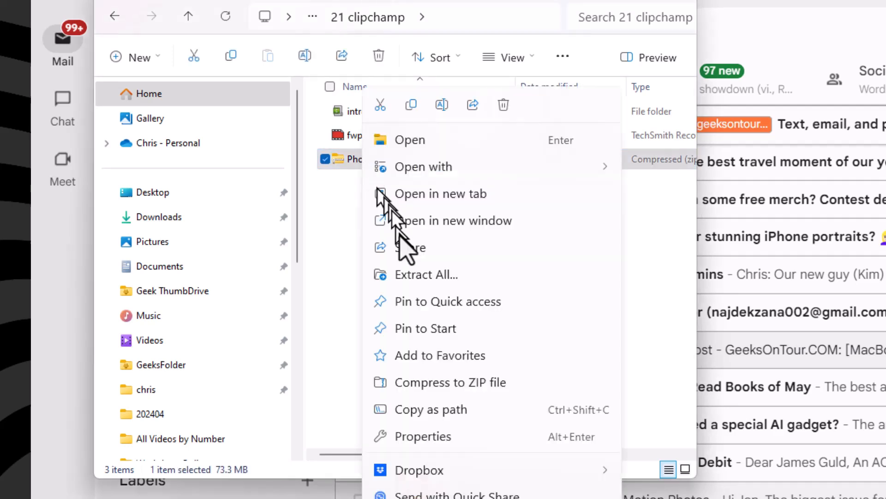
pyautogui.click(427, 275)
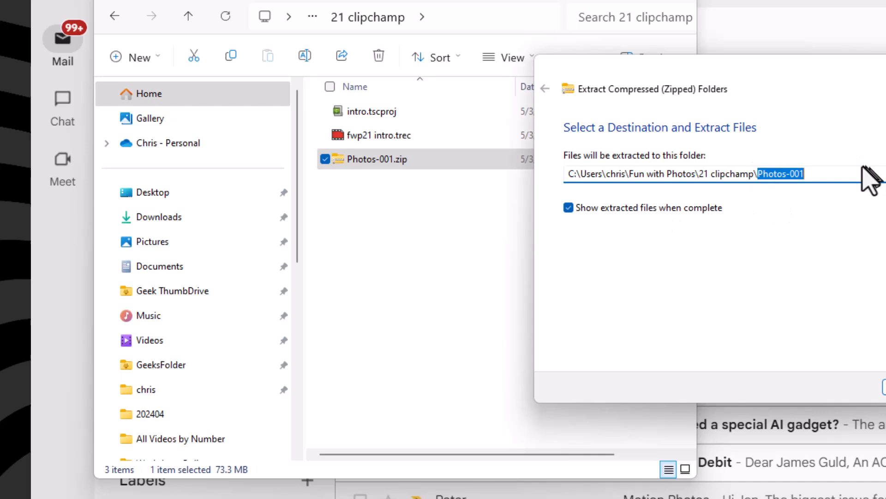
pyautogui.write('london')
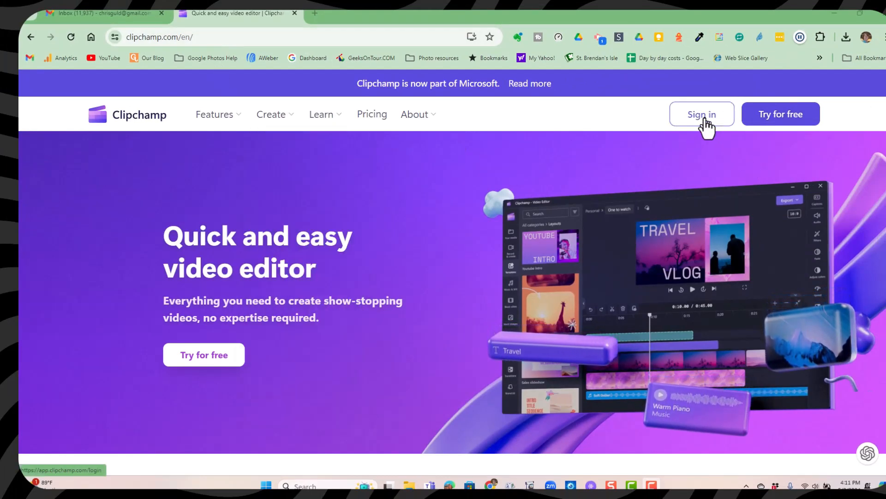
# Sign in to clipchamp.com and answer the onboarding question as making videos for fun
pyautogui.click(700, 114)
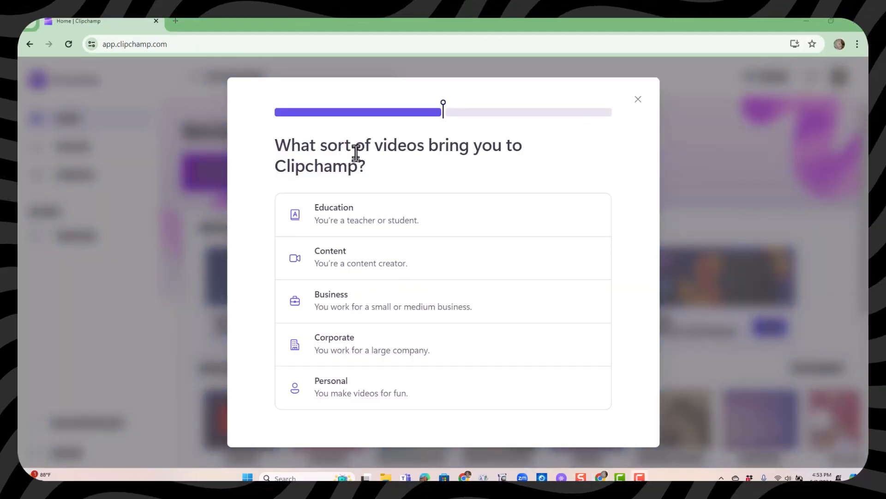
pyautogui.moveTo(320, 394)
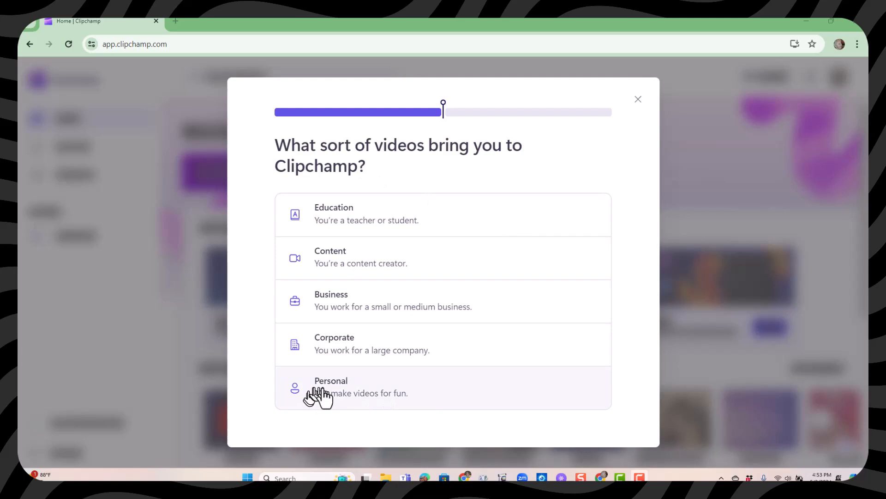
pyautogui.click(330, 387)
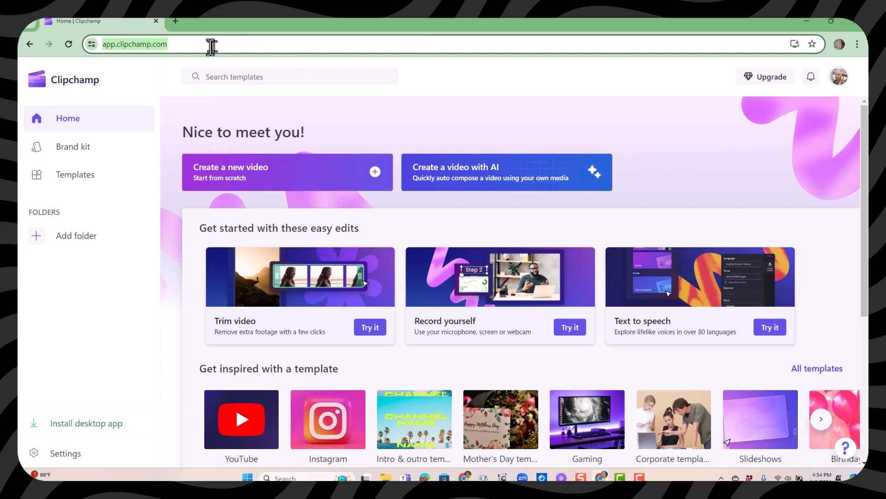
pyautogui.moveTo(645, 176)
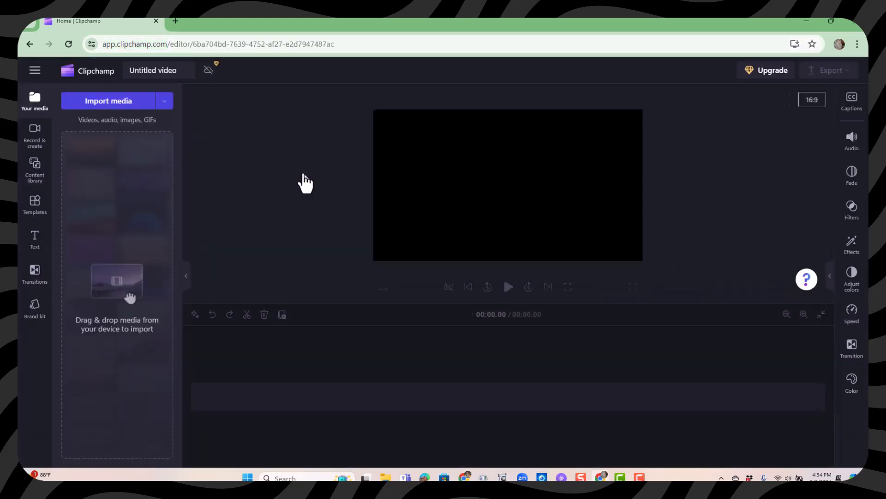
# Create a new video and import all seven files from the london folder
pyautogui.click(34, 168)
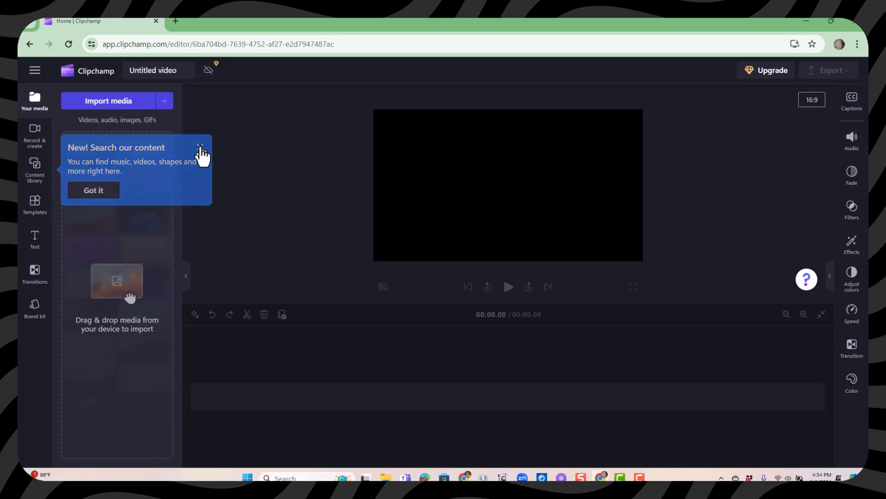
pyautogui.click(202, 153)
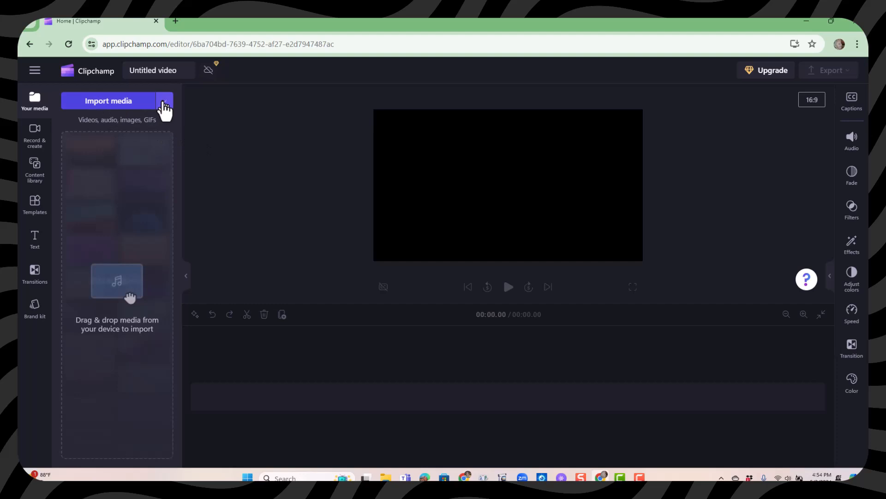
pyautogui.click(164, 100)
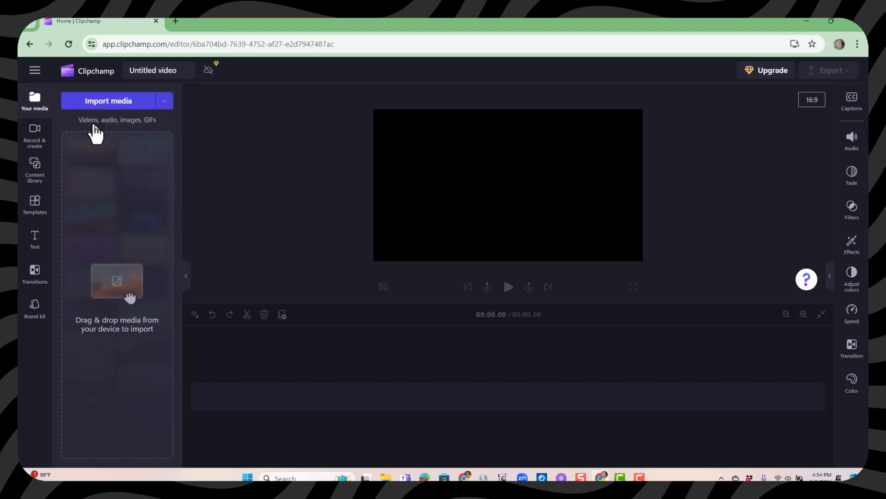
pyautogui.click(108, 100)
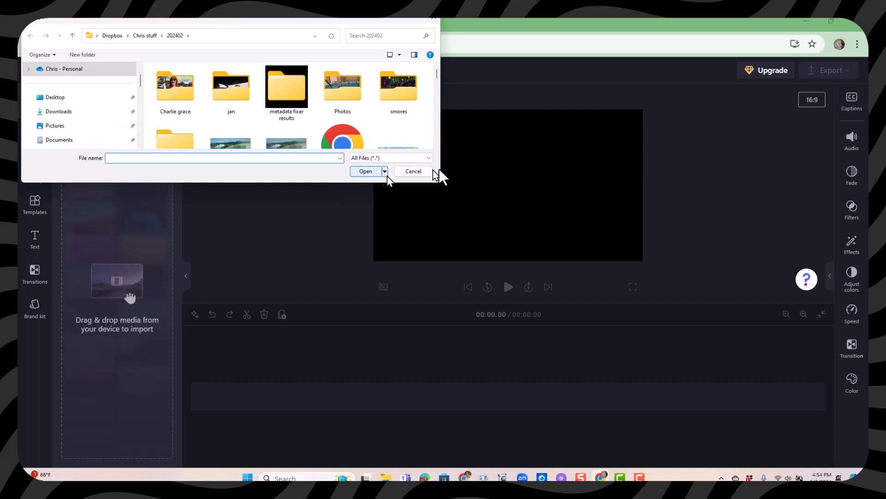
pyautogui.moveTo(164, 65)
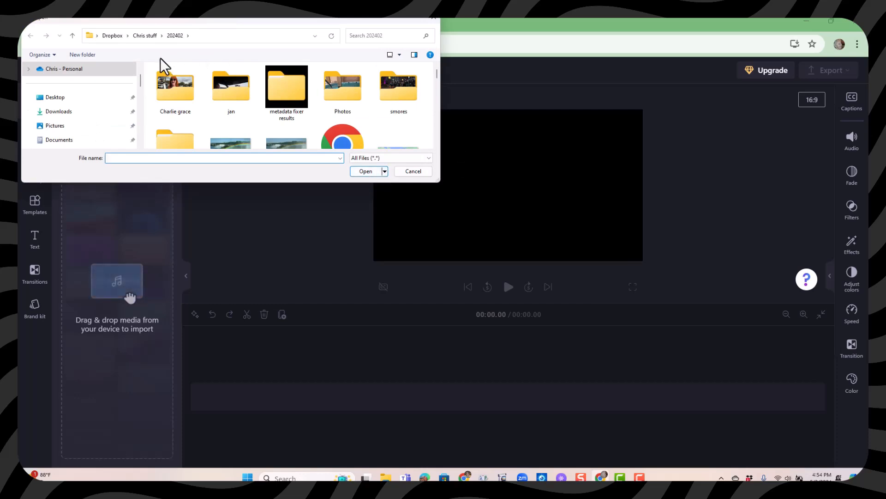
pyautogui.click(91, 35)
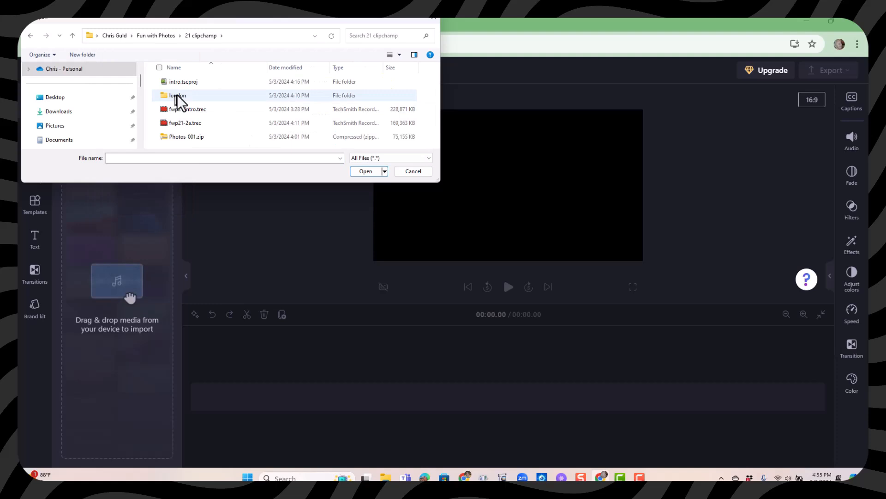
pyautogui.doubleClick(178, 95)
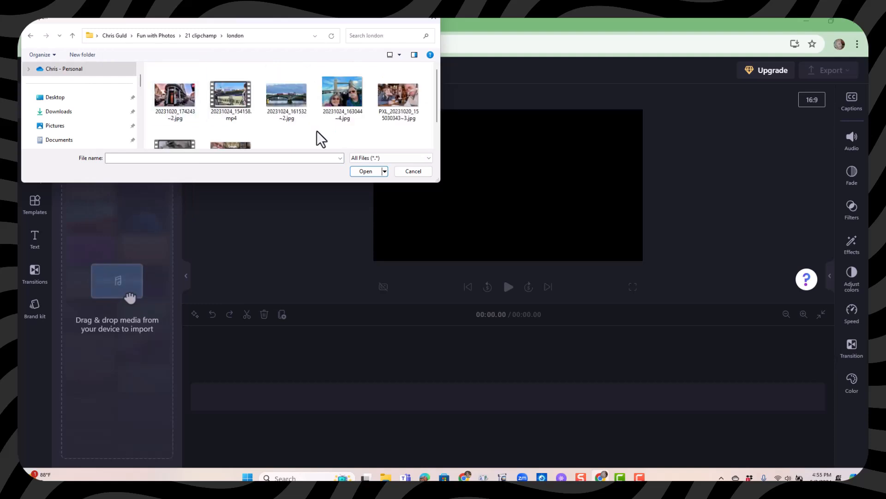
pyautogui.moveTo(180, 77)
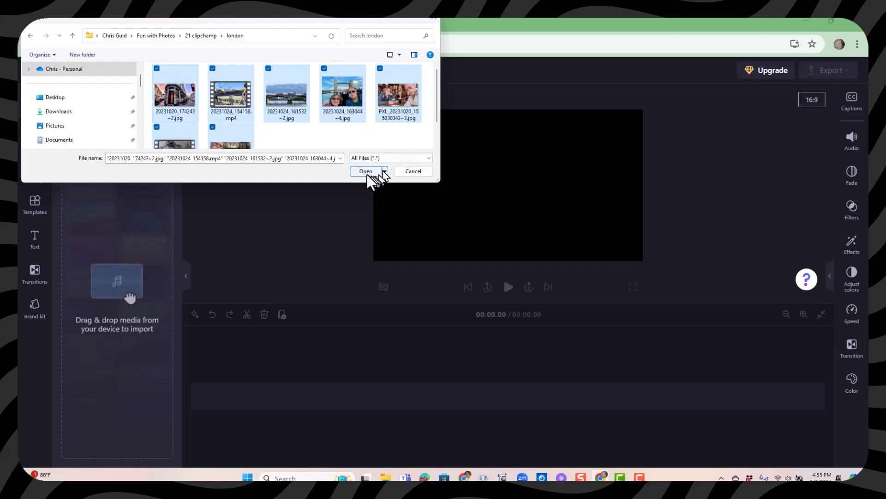
pyautogui.click(366, 171)
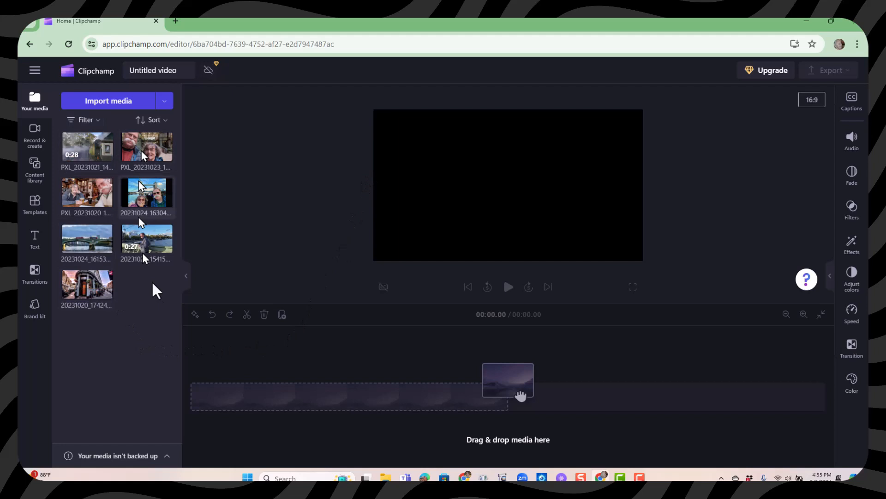
pyautogui.moveTo(167, 340)
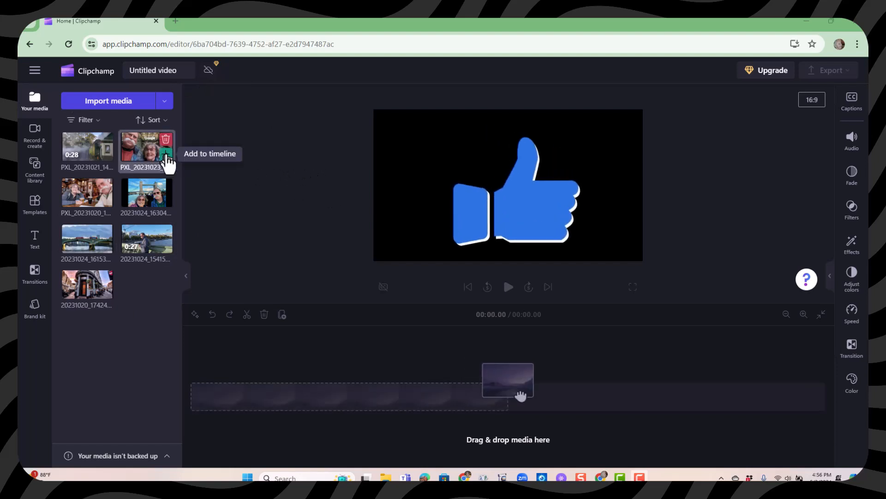
# Add the Google office selfie to the timeline and trim it from about 4 to 2 seconds
pyautogui.click(166, 139)
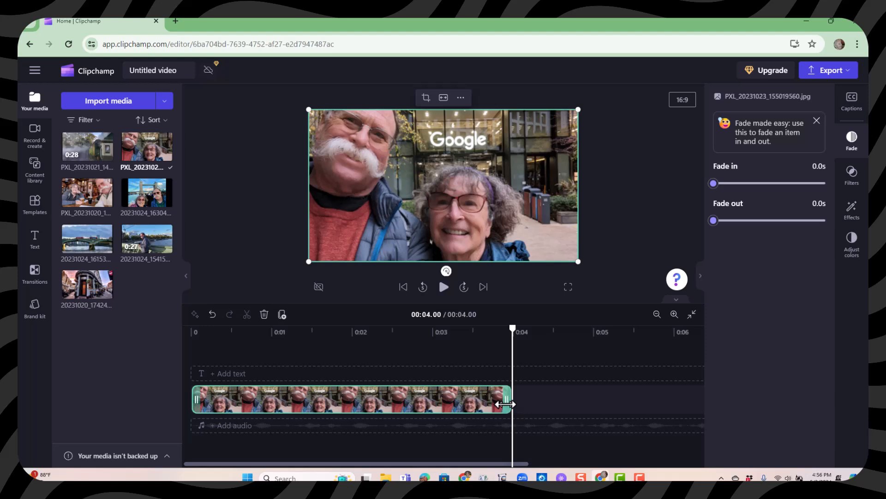
pyautogui.moveTo(507, 403); pyautogui.dragTo(361, 399)
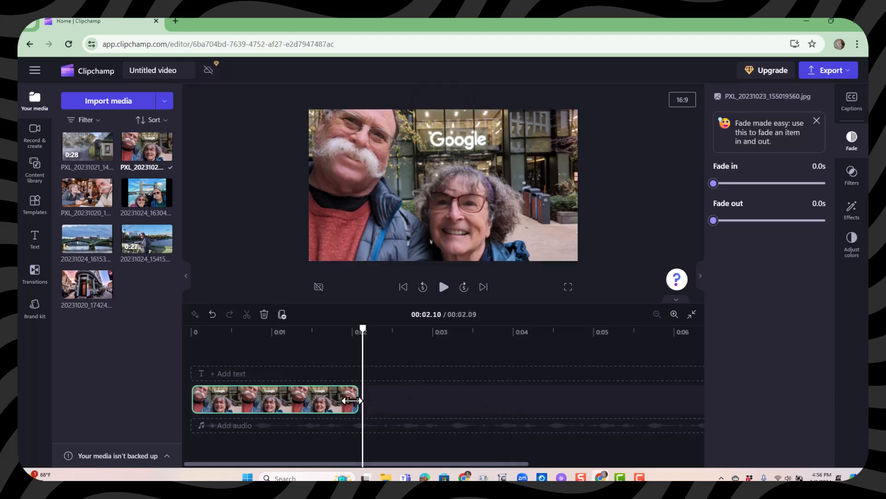
pyautogui.click(275, 400)
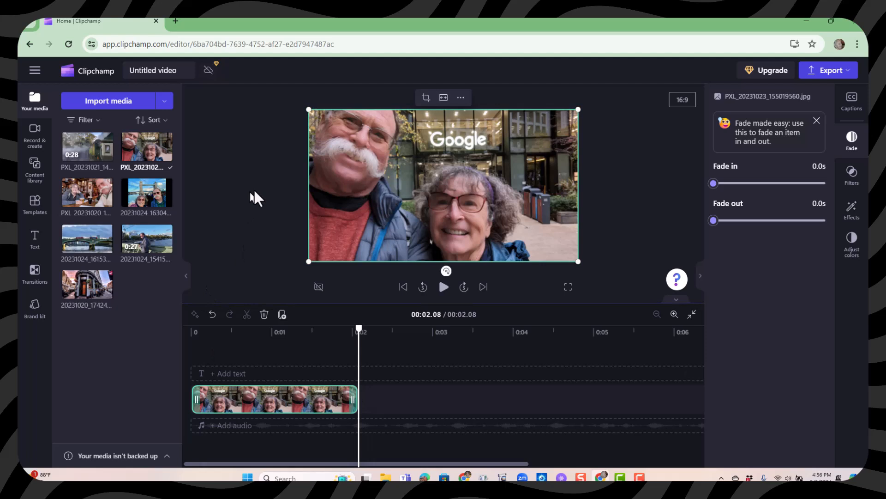
pyautogui.moveTo(88, 150)
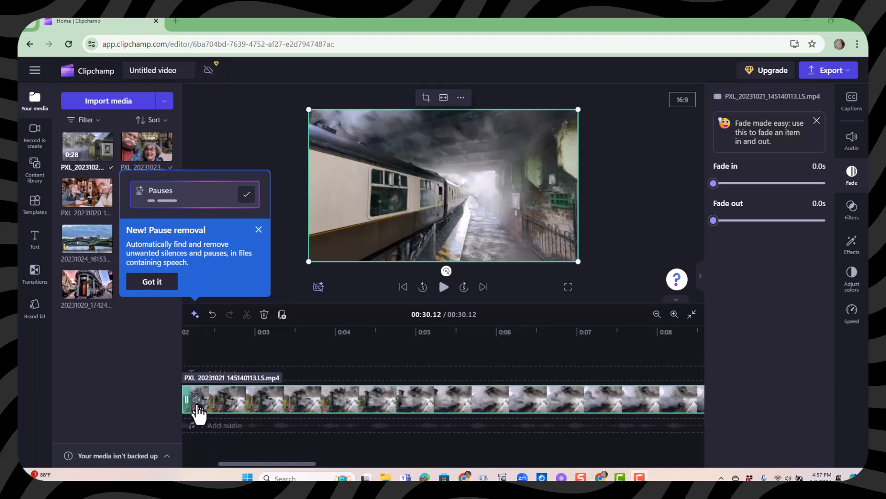
pyautogui.moveTo(686, 403)
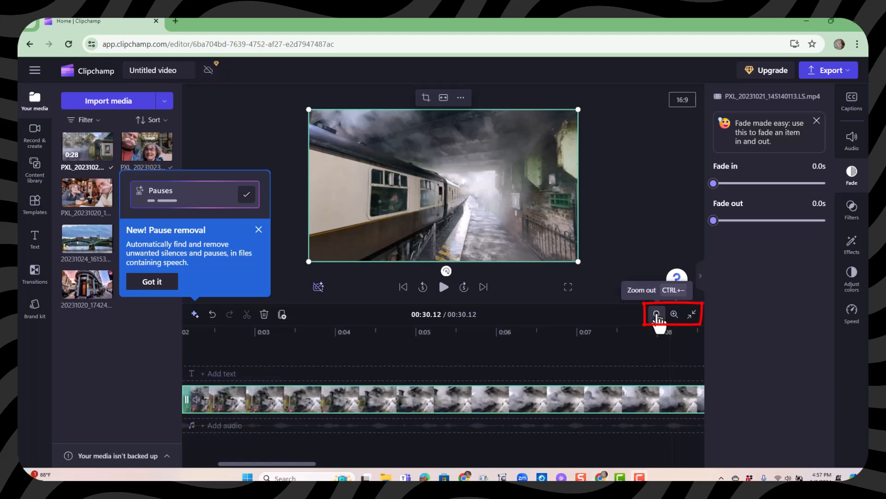
# Zoom the timeline out to fit the steam train clip and preview its footage briefly
pyautogui.click(655, 313)
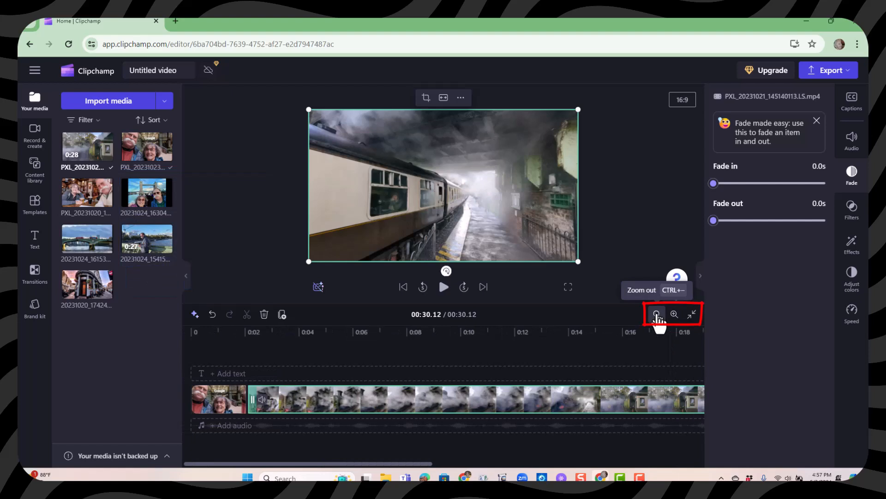
pyautogui.click(656, 314)
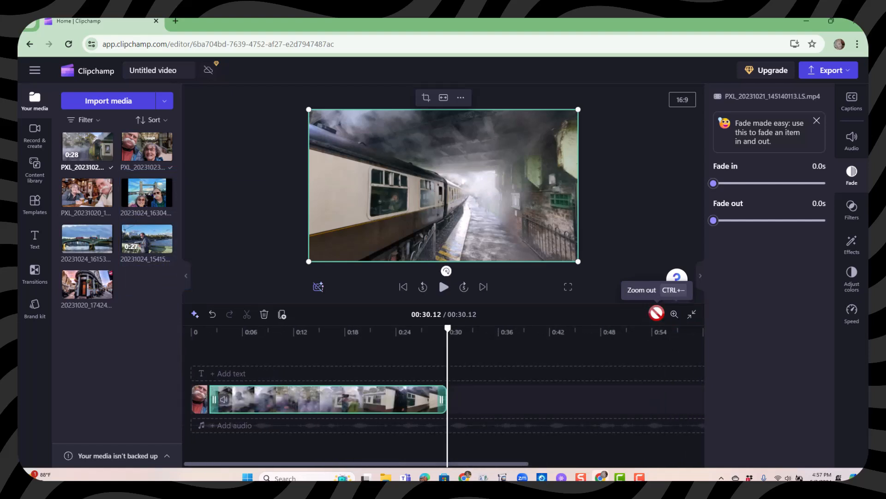
pyautogui.moveTo(313, 404)
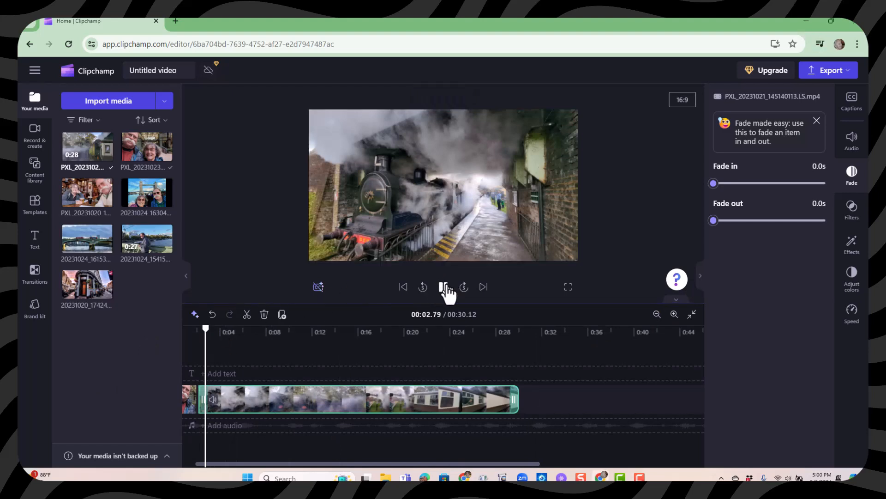
pyautogui.click(444, 286)
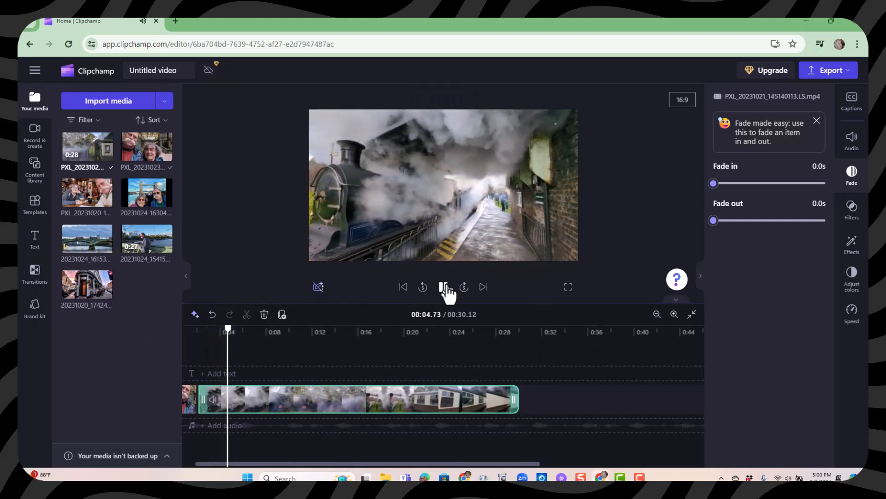
pyautogui.click(443, 286)
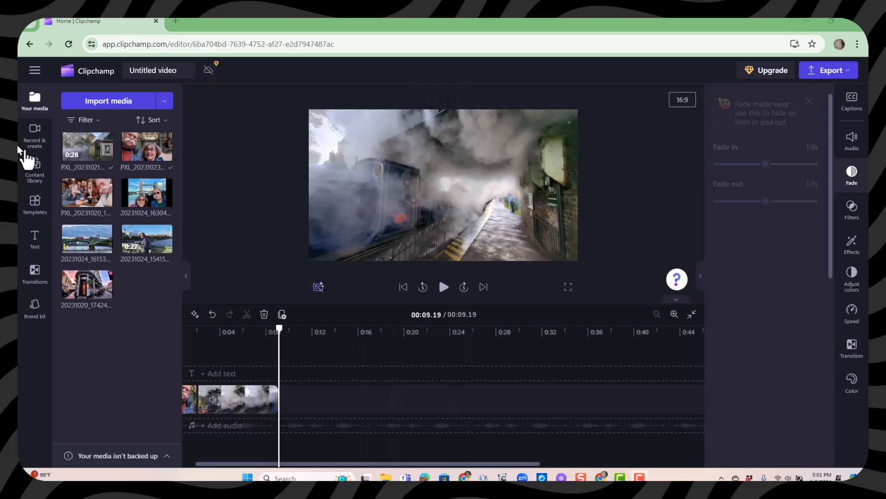
pyautogui.moveTo(146, 346)
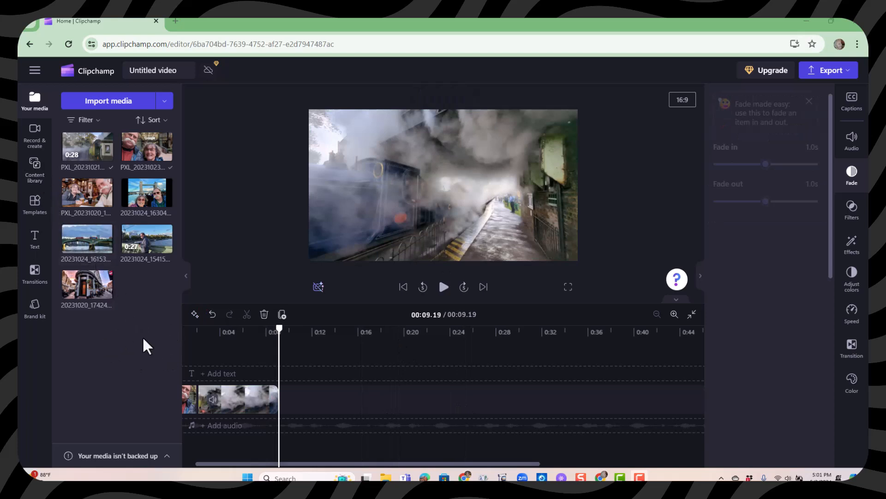
pyautogui.moveTo(108, 282)
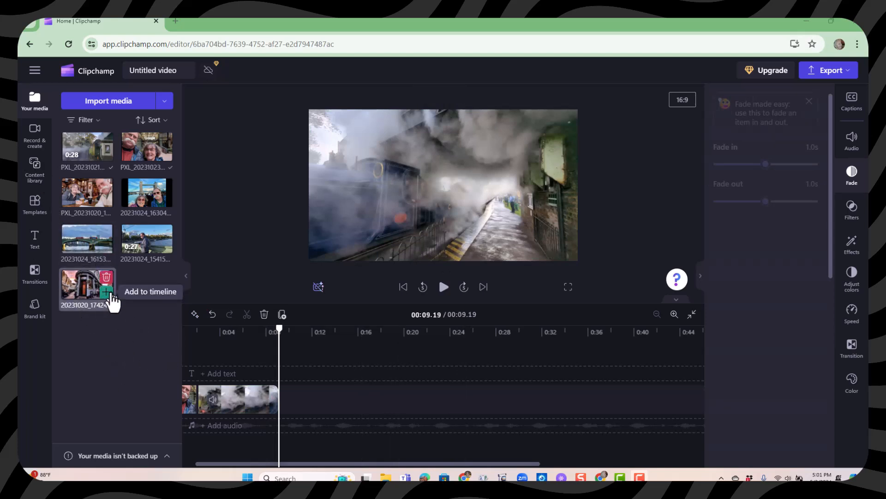
# Append the pub street photo, the Tower Bridge selfie and another media item after the train clip
pyautogui.click(106, 291)
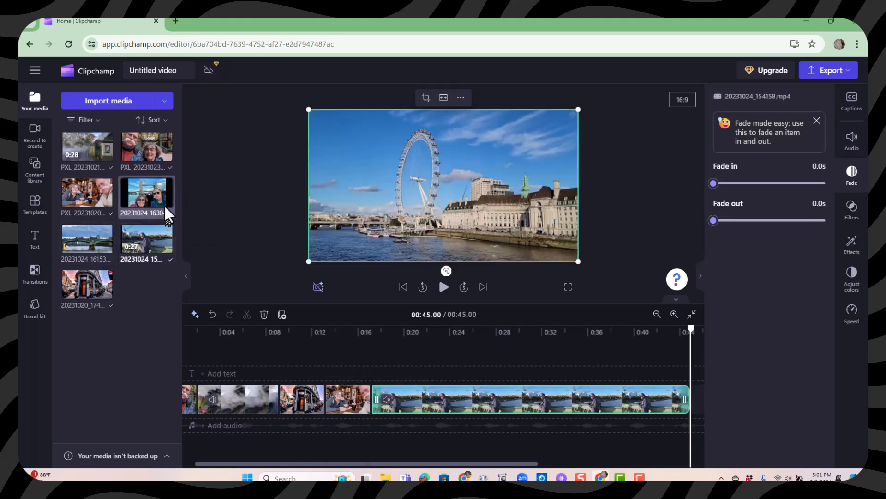
pyautogui.click(105, 246)
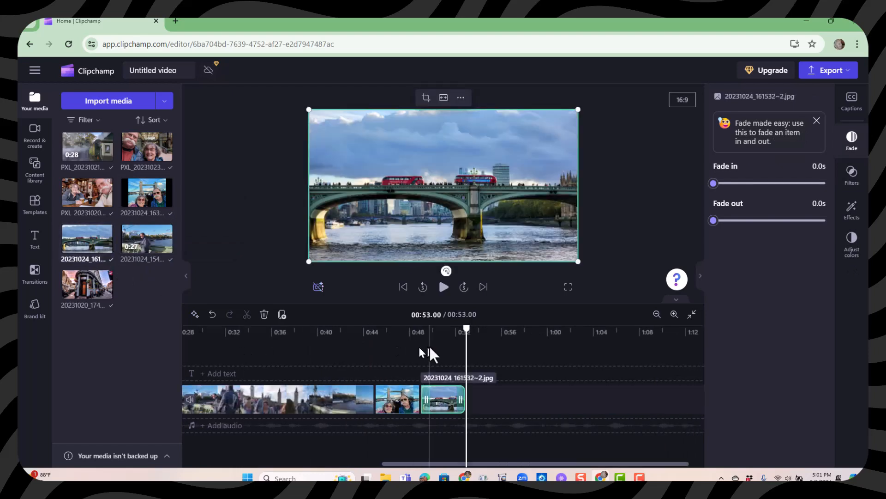
pyautogui.moveTo(495, 389)
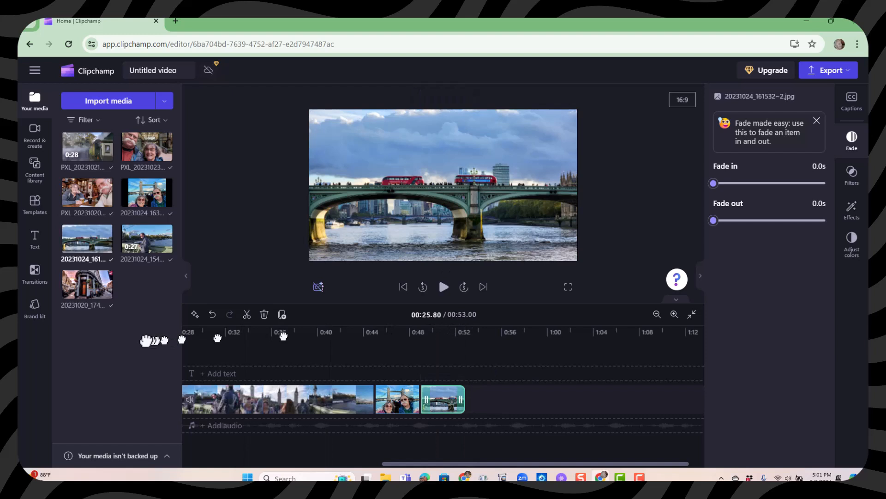
pyautogui.click(230, 331)
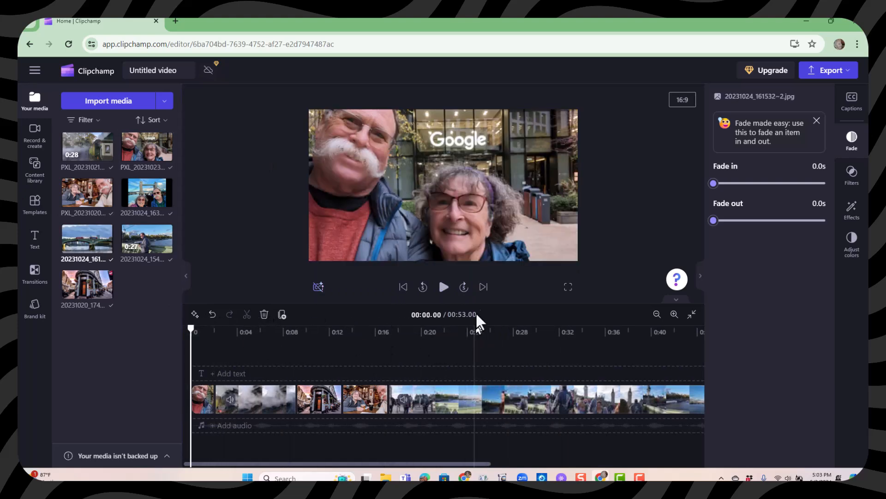
# Switch to the rebuilt six-clip project running about 27 seconds
pyautogui.click(443, 286)
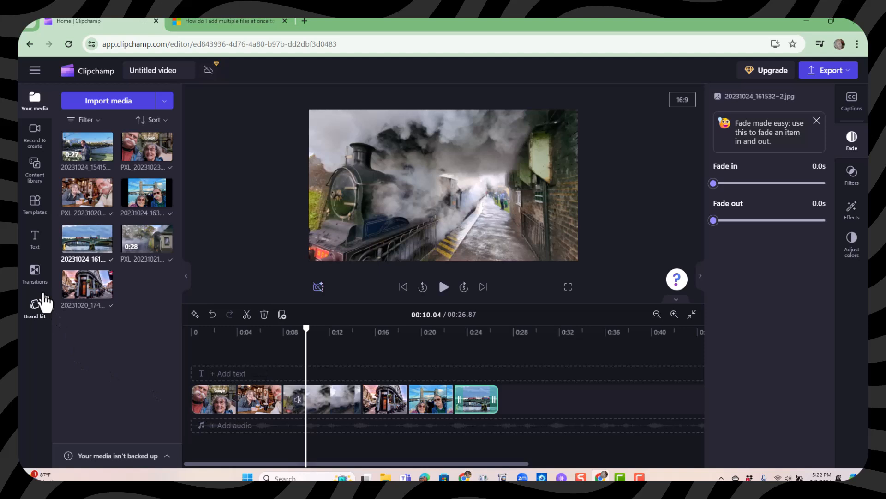
# Add a Circular wipe between the first clips and preview it, browsing more transitions
pyautogui.click(34, 273)
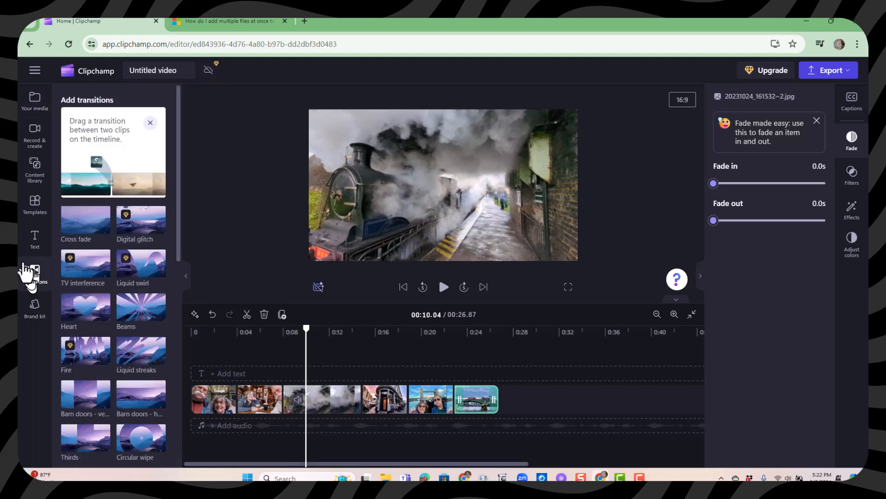
pyautogui.scroll(-3)
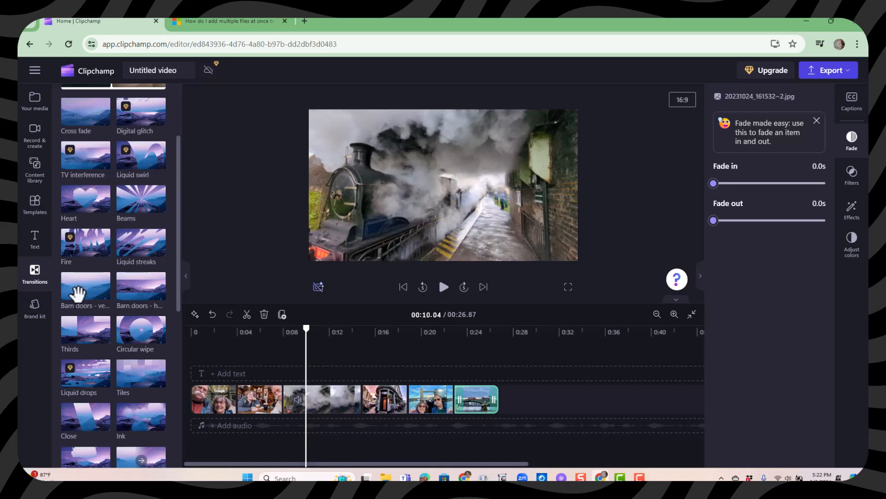
pyautogui.moveTo(141, 327)
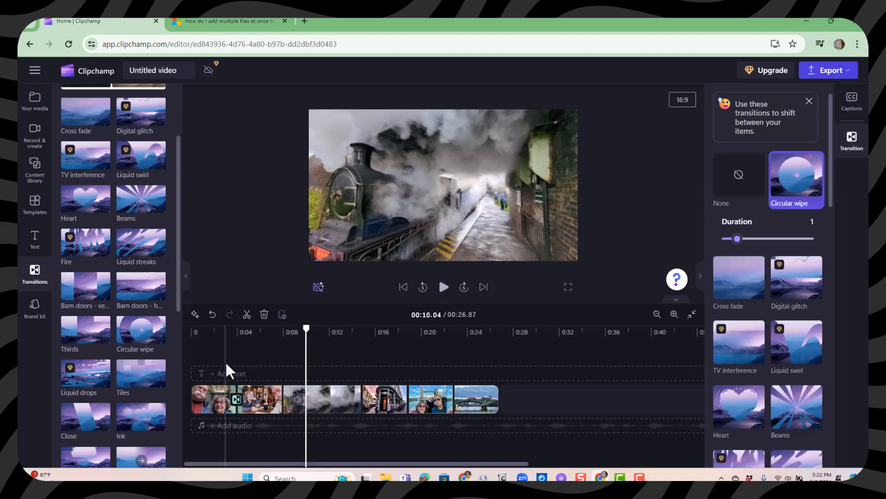
pyautogui.click(443, 286)
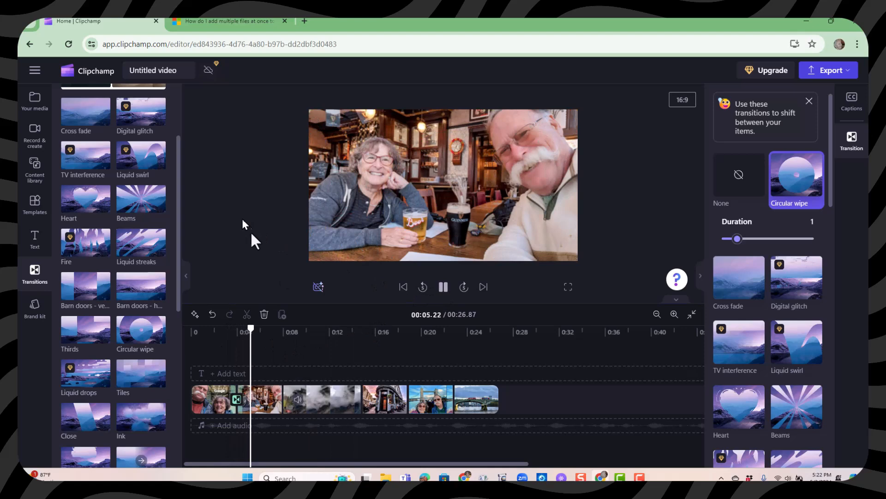
pyautogui.click(443, 286)
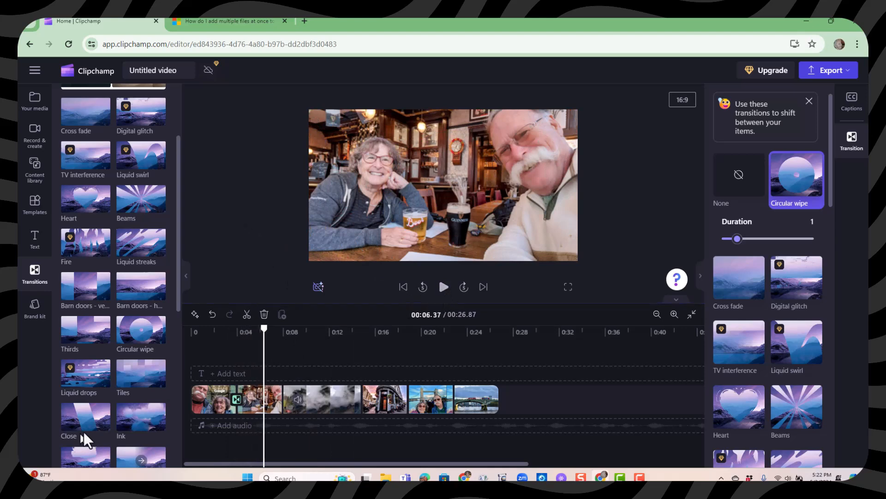
pyautogui.scroll(-3)
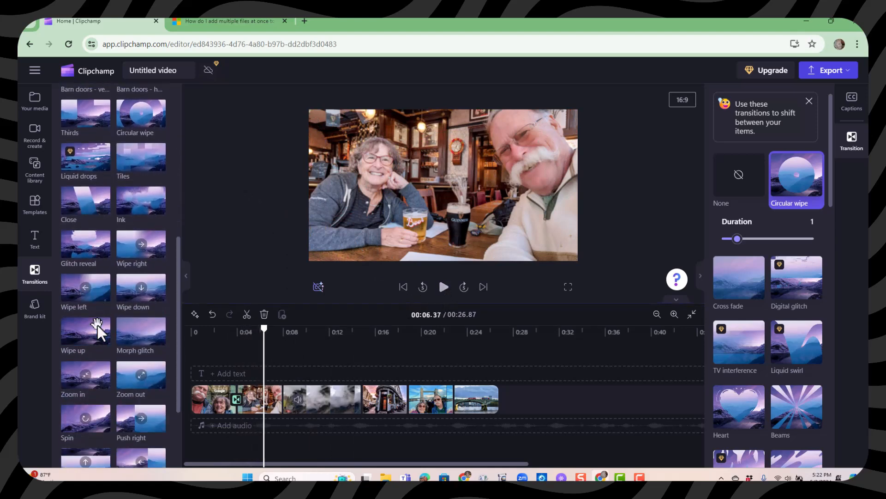
pyautogui.scroll(-3)
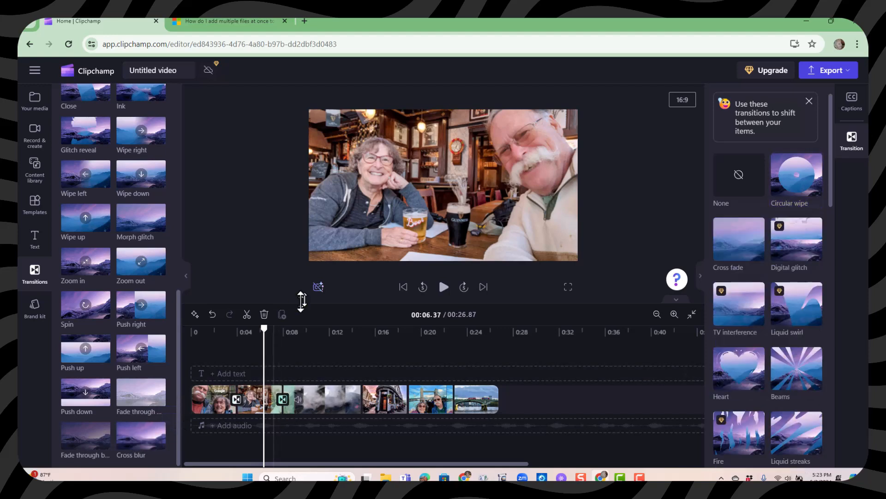
# Preview the remaining transitions into the train, pub and final clips up to about 20 seconds
pyautogui.click(444, 286)
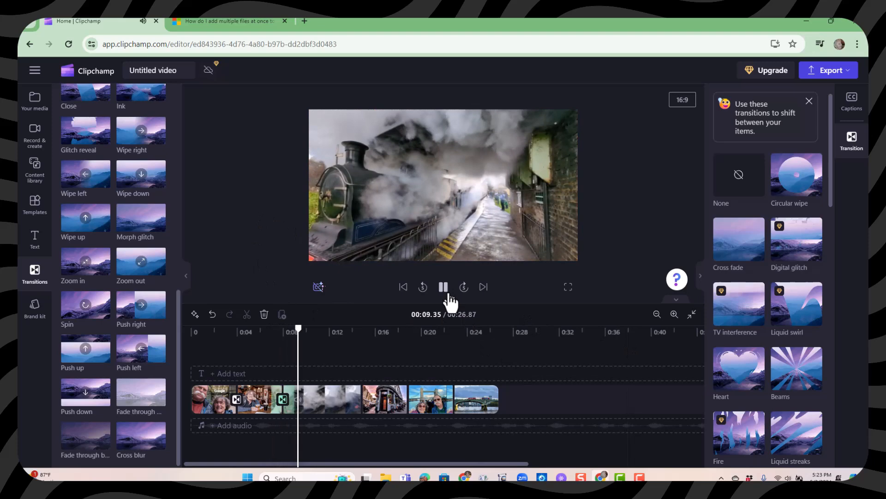
pyautogui.click(444, 287)
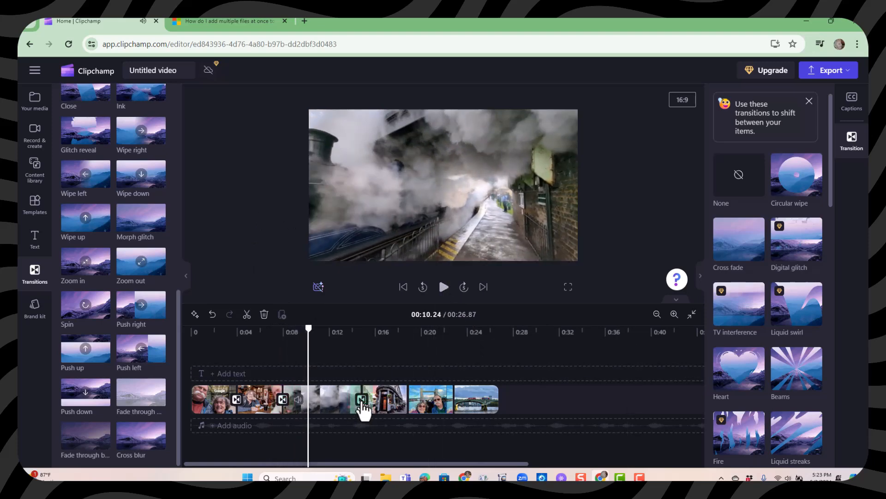
pyautogui.click(351, 402)
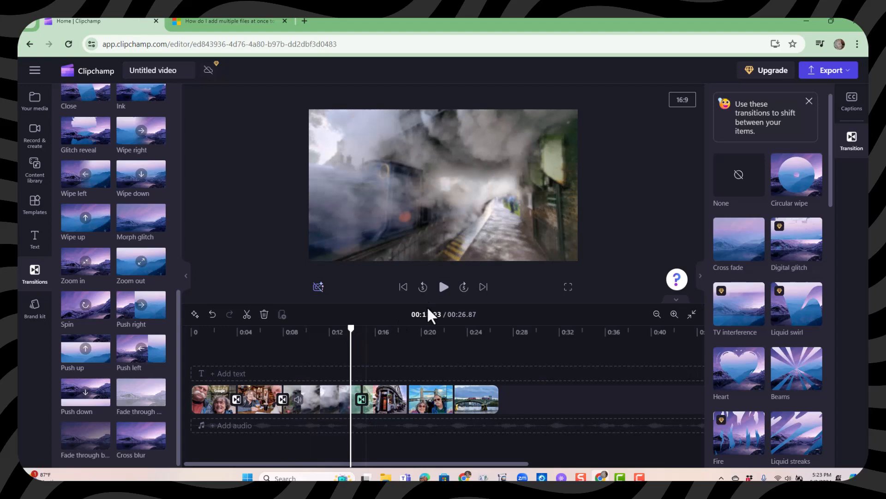
pyautogui.click(444, 286)
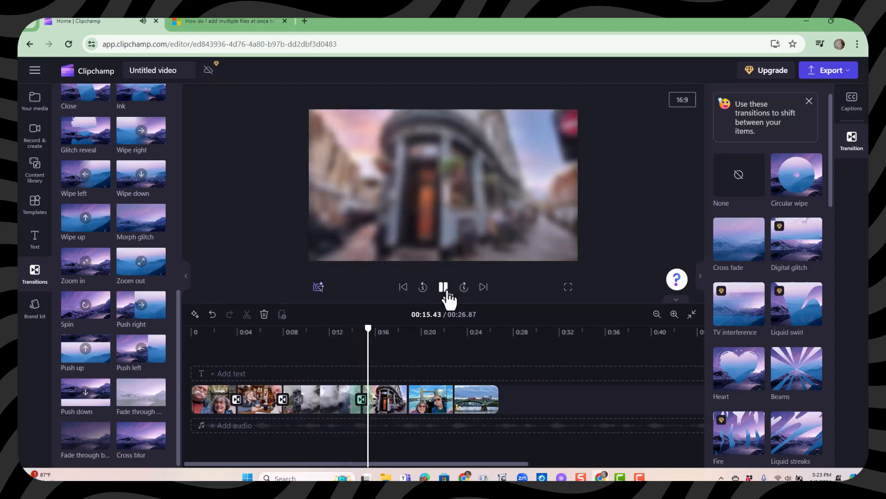
pyautogui.click(443, 286)
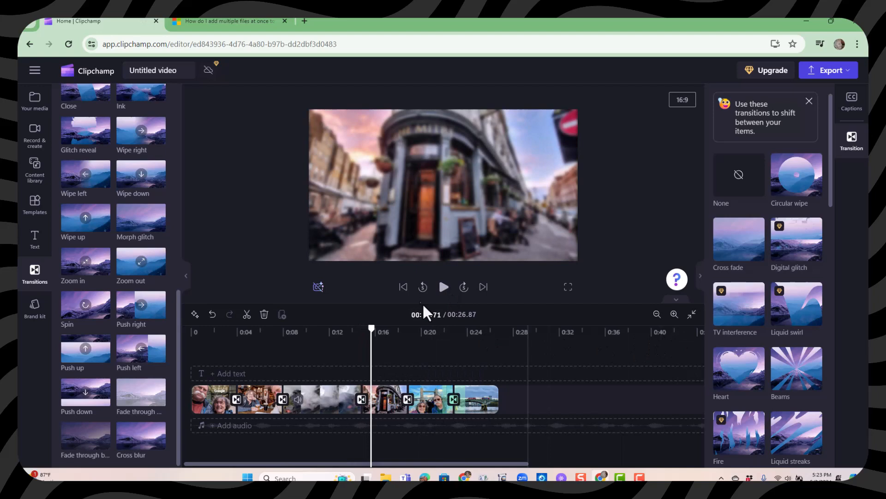
pyautogui.click(443, 286)
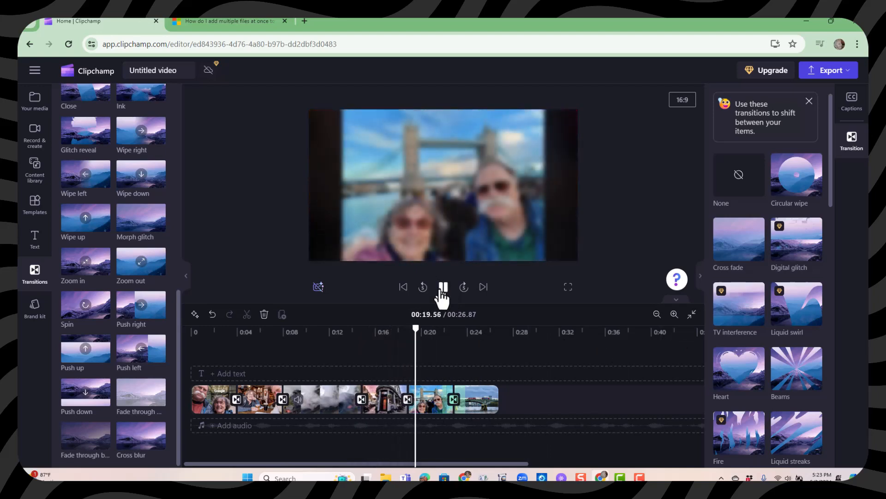
pyautogui.click(443, 286)
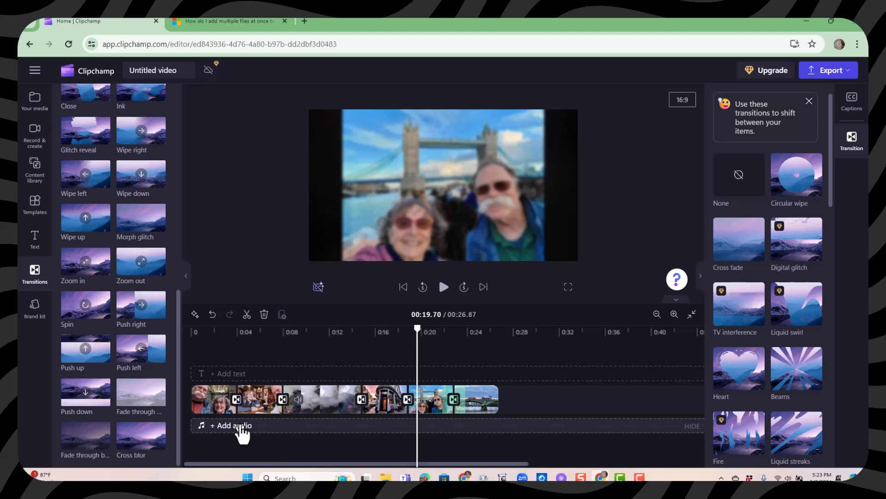
# Place the Lovely (60 sec) music track on the audio track beneath the slideshow
pyautogui.click(34, 170)
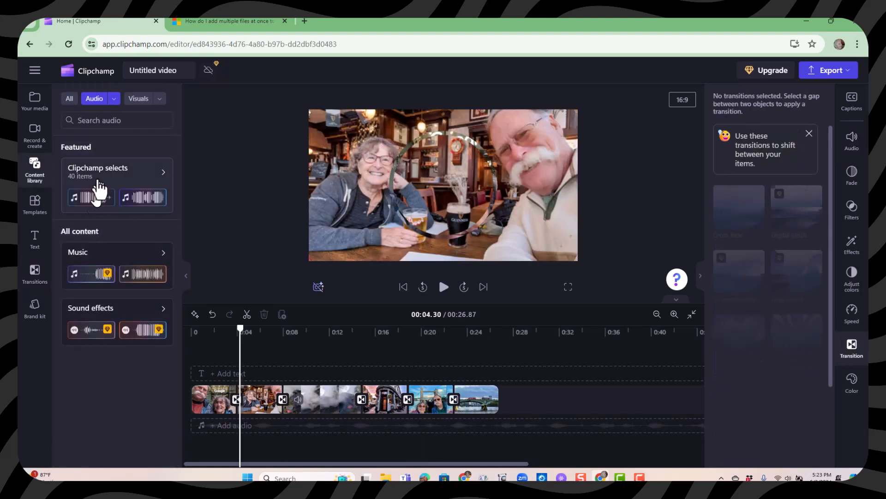
pyautogui.moveTo(129, 182)
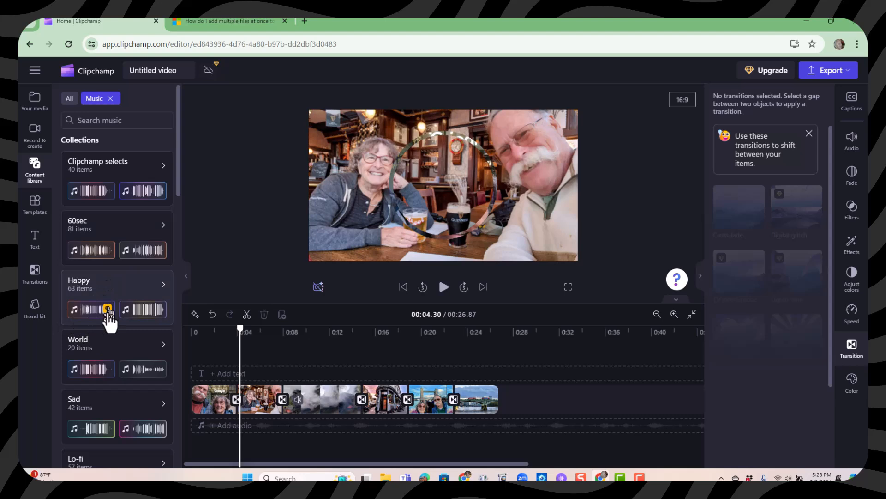
pyautogui.moveTo(122, 357)
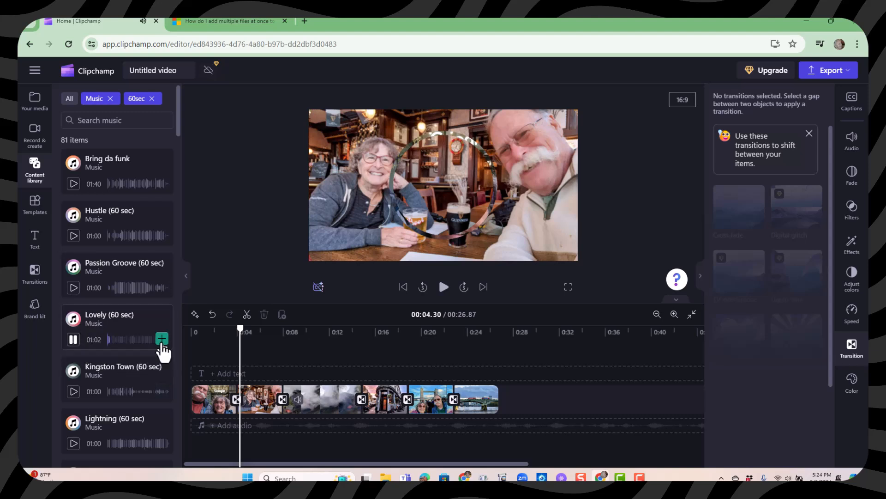
pyautogui.moveTo(239, 328); pyautogui.dragTo(227, 329)
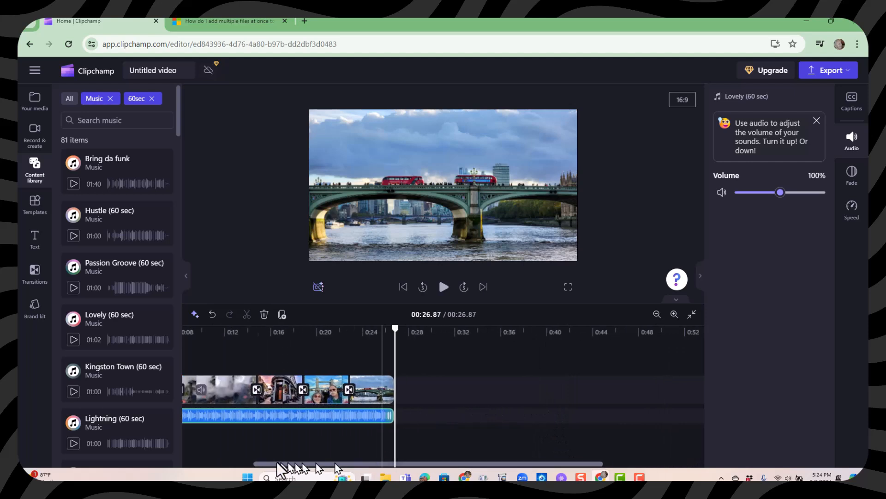
# Give the Lovely music a 1.0s fade out with no fade in
pyautogui.click(657, 314)
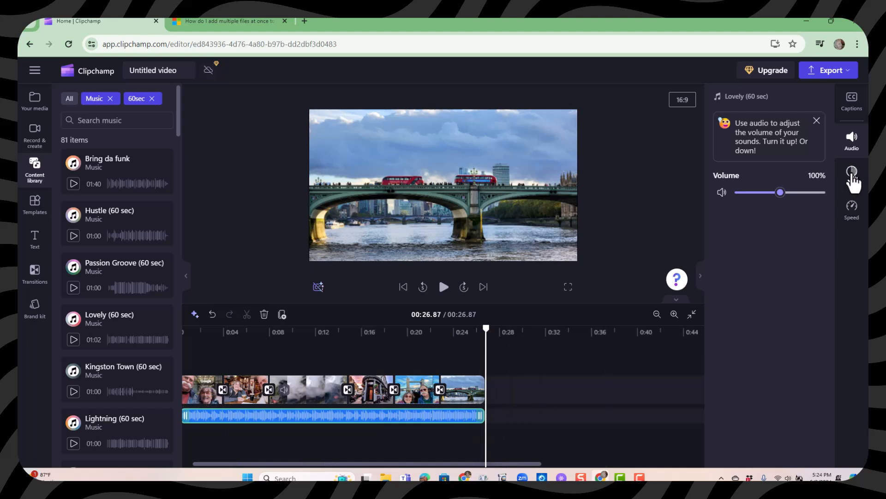
pyautogui.click(852, 176)
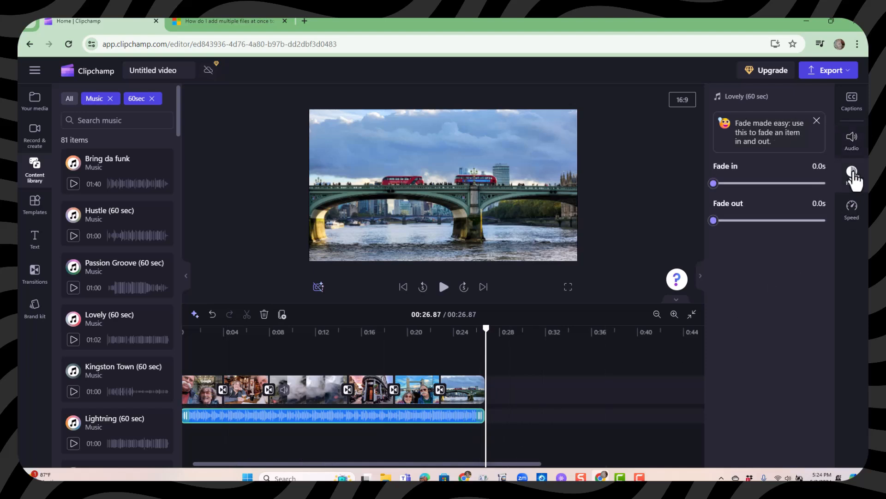
pyautogui.moveTo(713, 220); pyautogui.dragTo(759, 220)
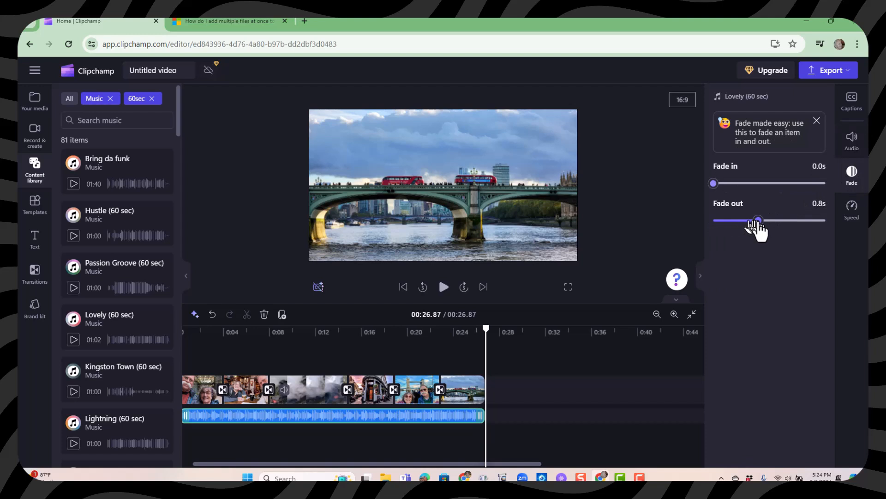
pyautogui.moveTo(758, 221); pyautogui.dragTo(764, 221)
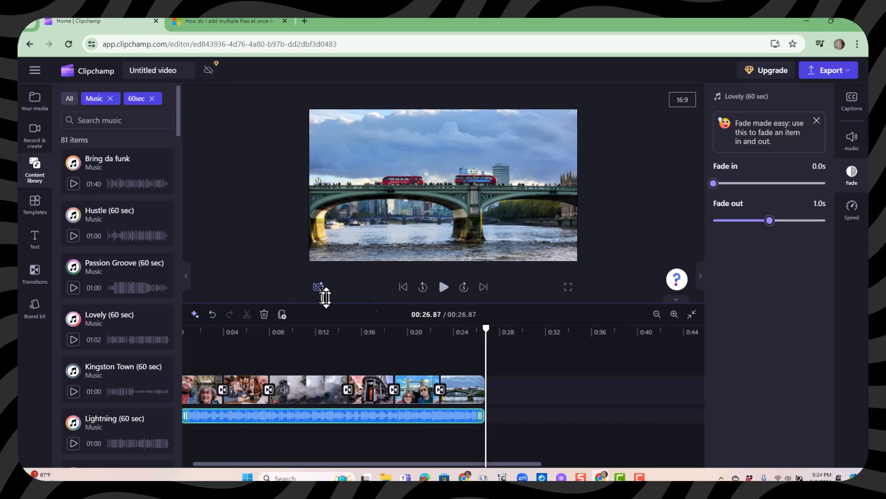
pyautogui.click(34, 100)
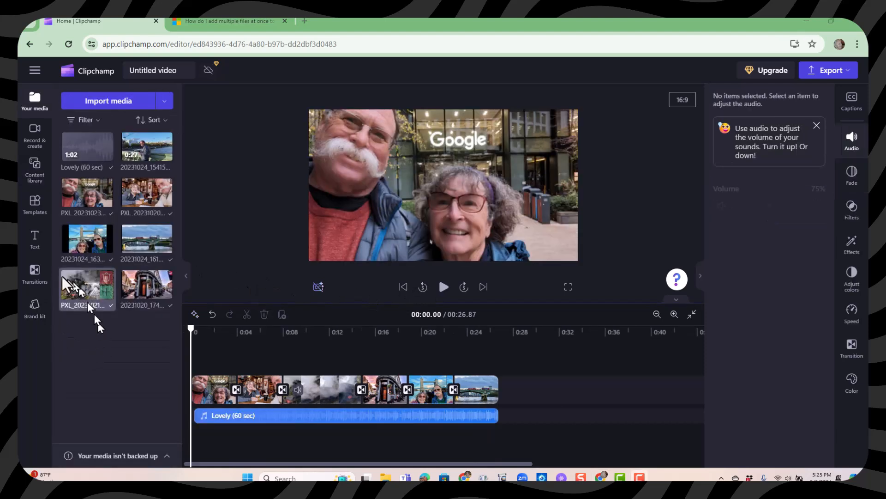
# Add the Make it glow title over the opening clips and start retyping it as 'Geeks'
pyautogui.click(34, 237)
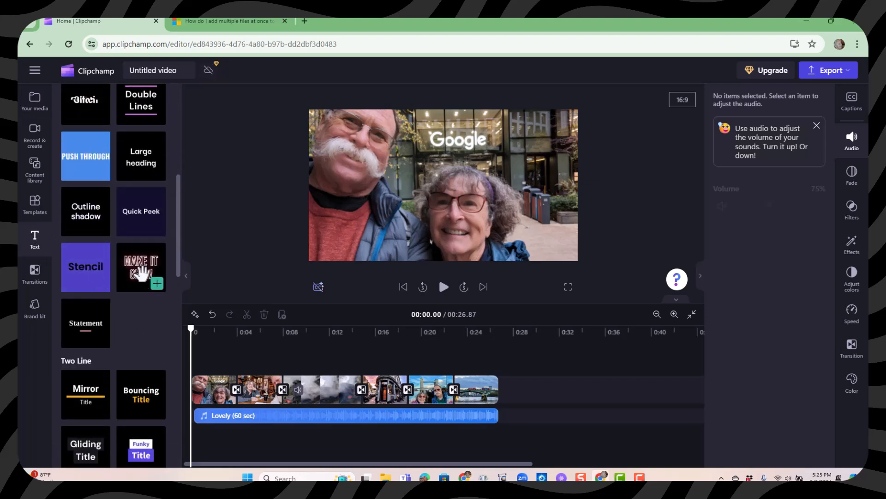
pyautogui.click(140, 267)
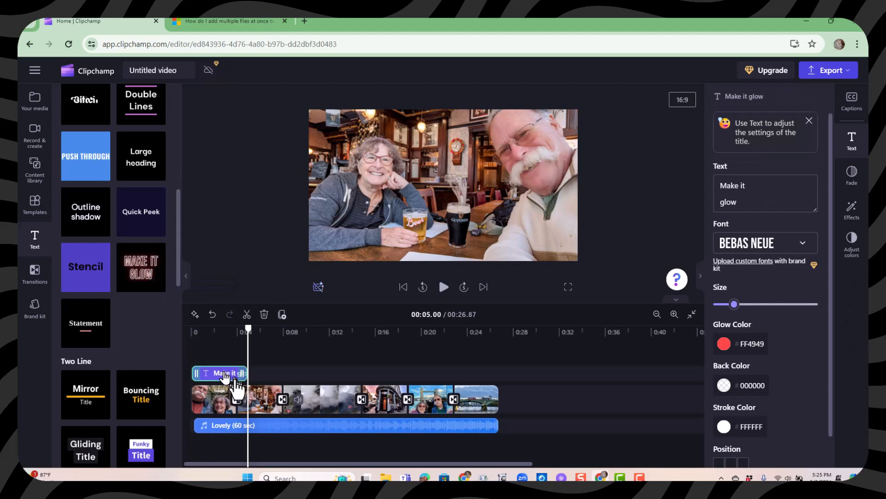
pyautogui.click(220, 372)
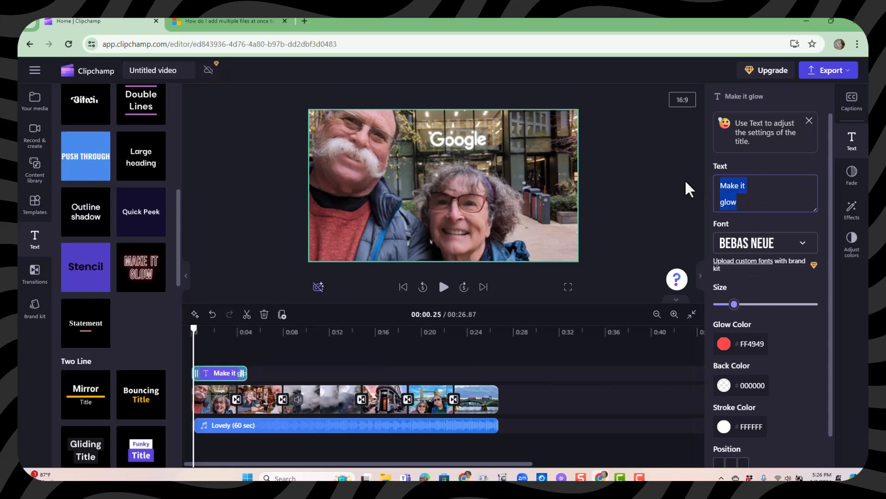
pyautogui.write('Geeks in London')
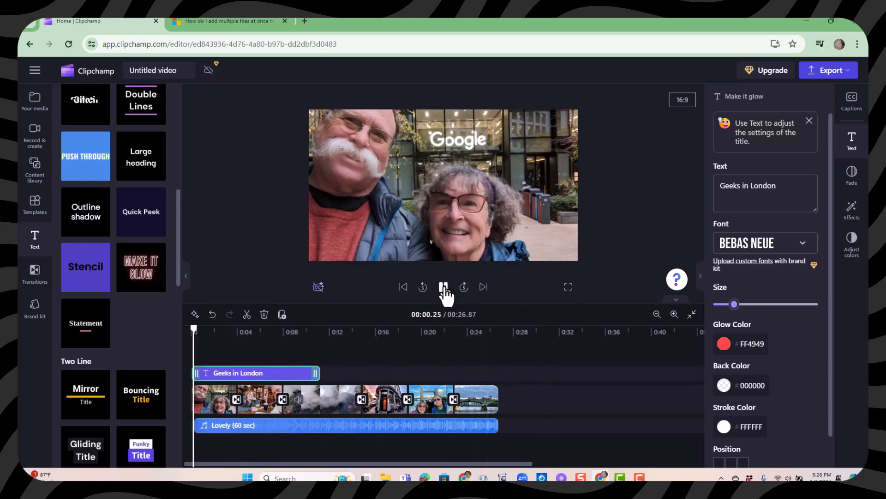
pyautogui.click(444, 287)
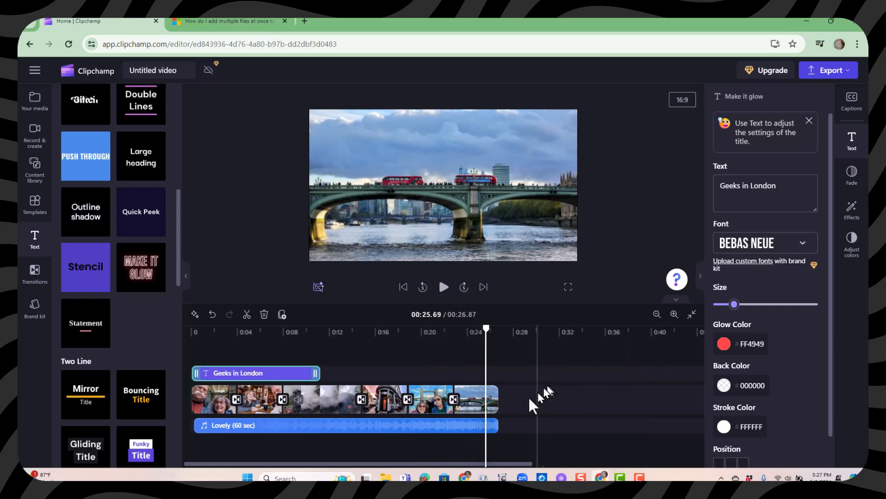
pyautogui.moveTo(545, 378)
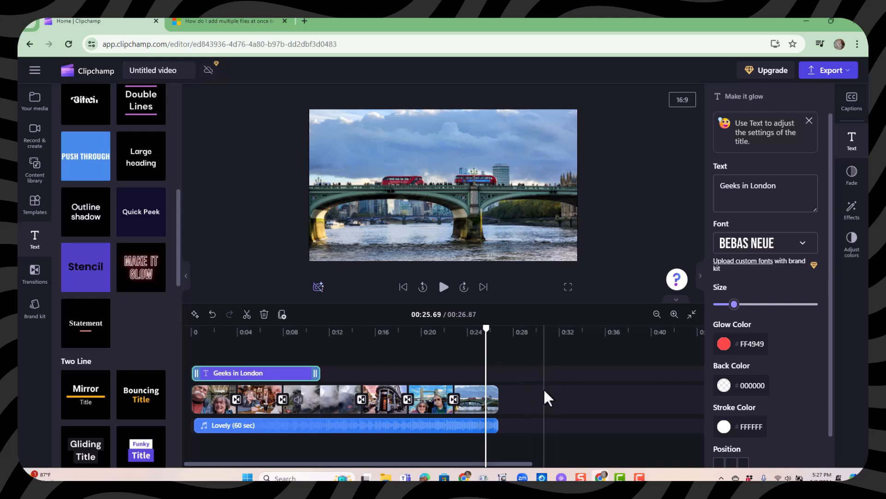
pyautogui.moveTo(532, 379)
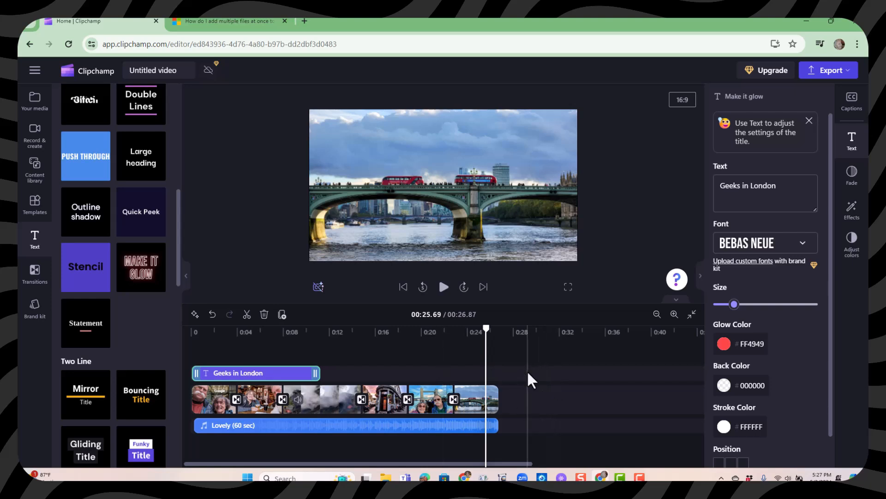
pyautogui.moveTo(649, 338)
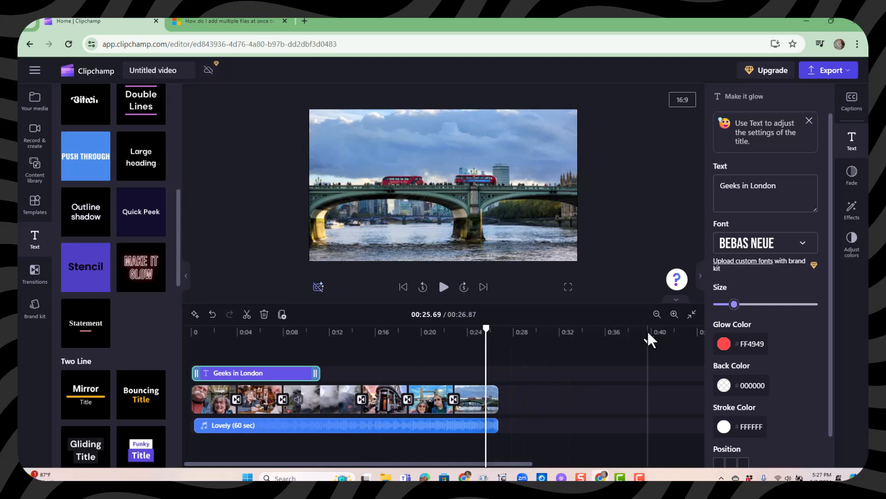
pyautogui.moveTo(831, 70)
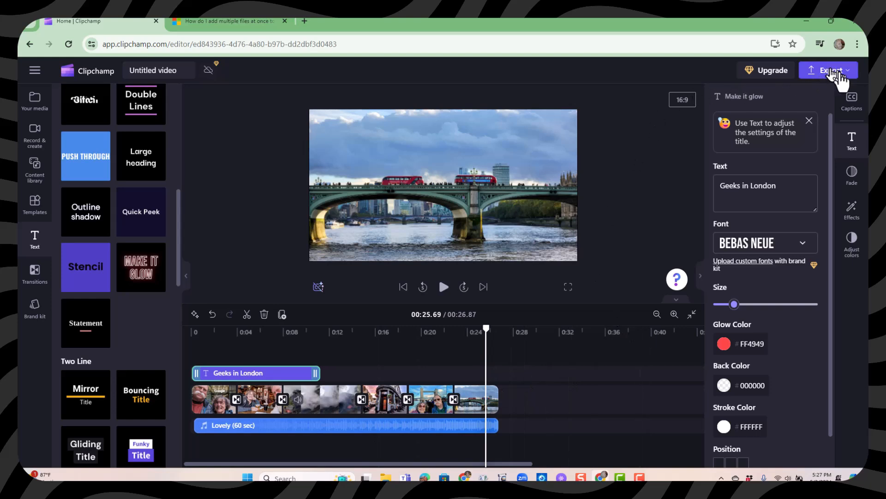
# Bring up the export quality choices (480p, 720p, 1080p, 4K, GIF)
pyautogui.click(829, 70)
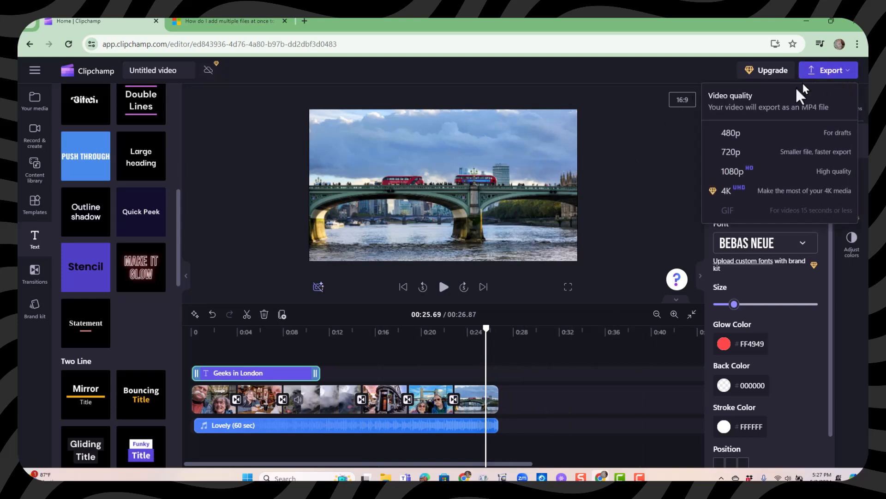
pyautogui.moveTo(772, 131)
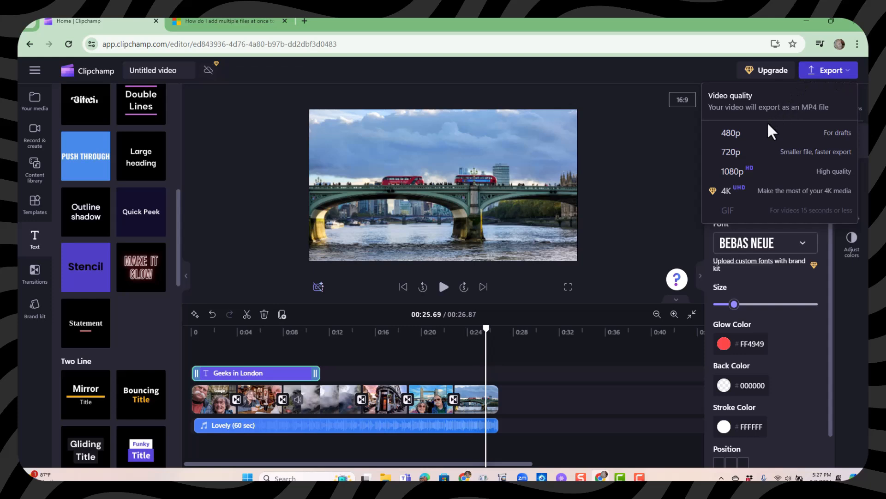
pyautogui.moveTo(732, 172)
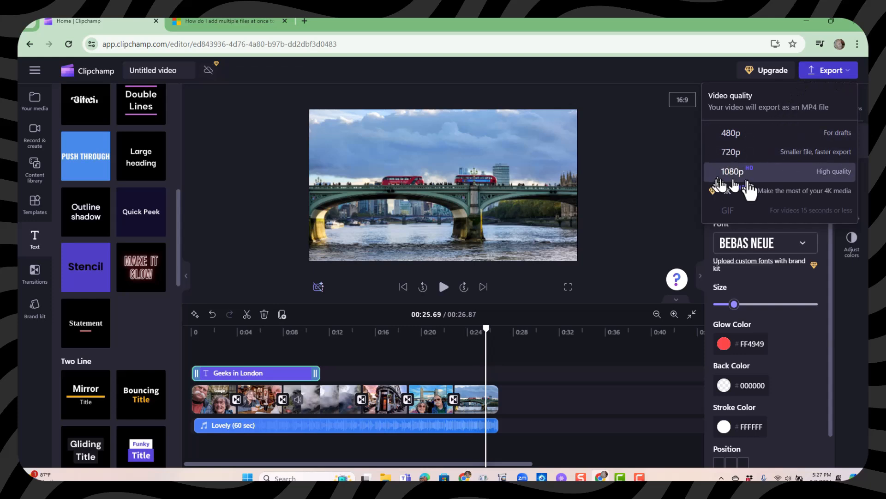
pyautogui.moveTo(826, 181)
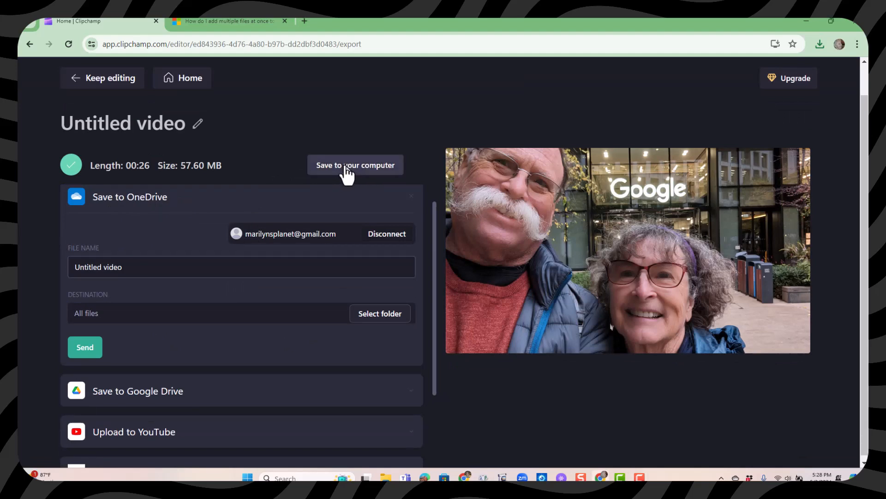
# Save the exported MP4 to the 21 clipchamp folder as 'geeks in London'
pyautogui.click(355, 165)
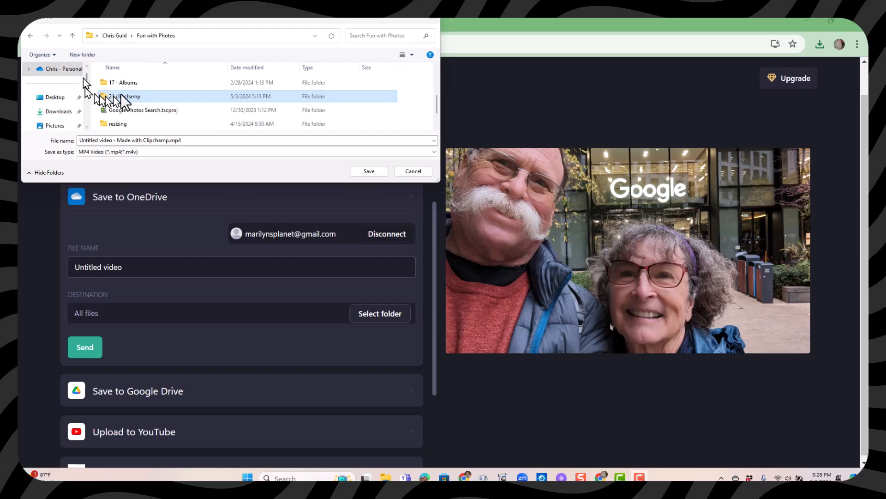
pyautogui.doubleClick(124, 96)
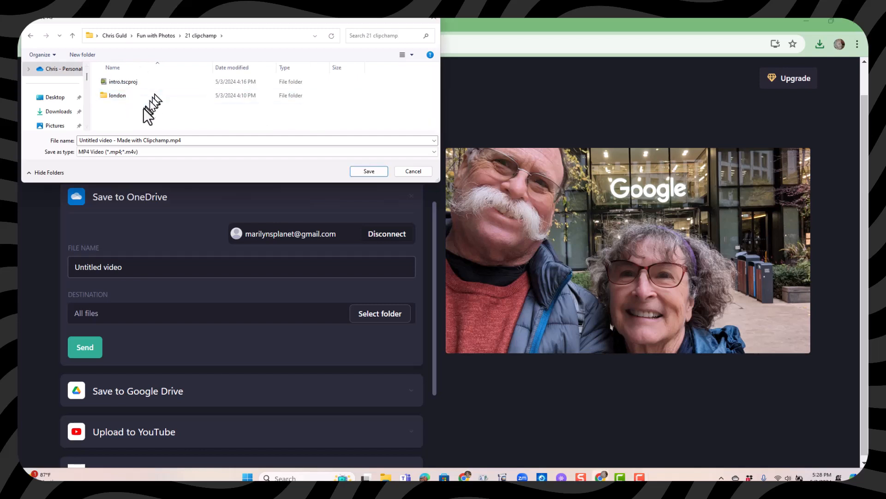
pyautogui.click(256, 140)
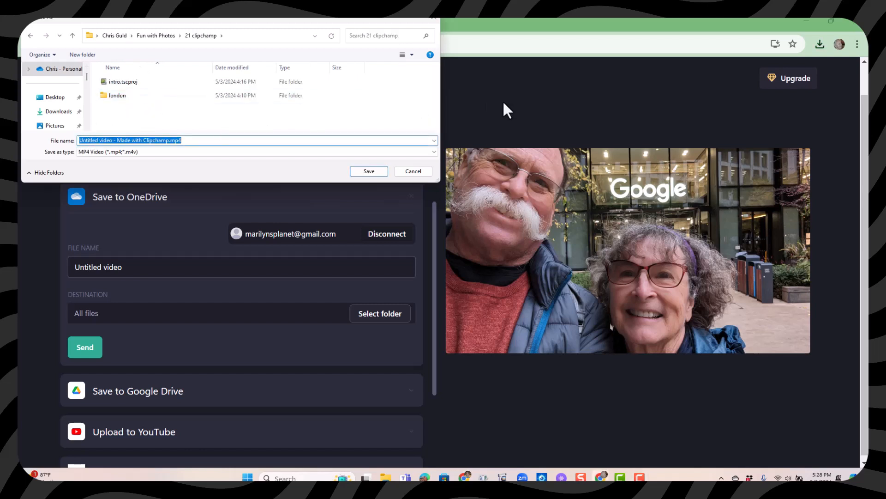
pyautogui.write('geeks in London')
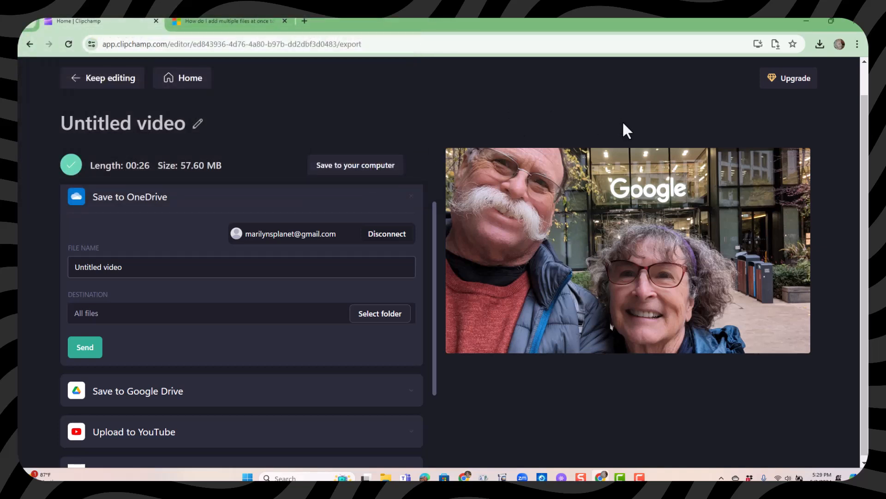
pyautogui.moveTo(746, 123)
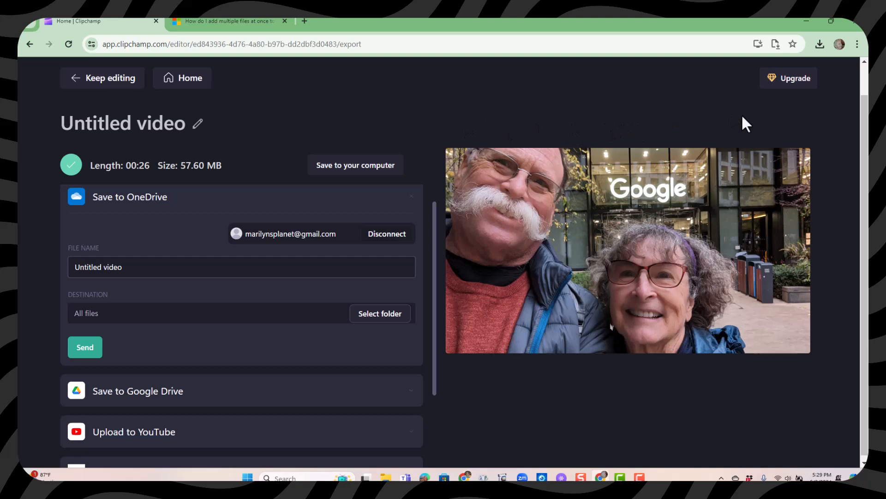